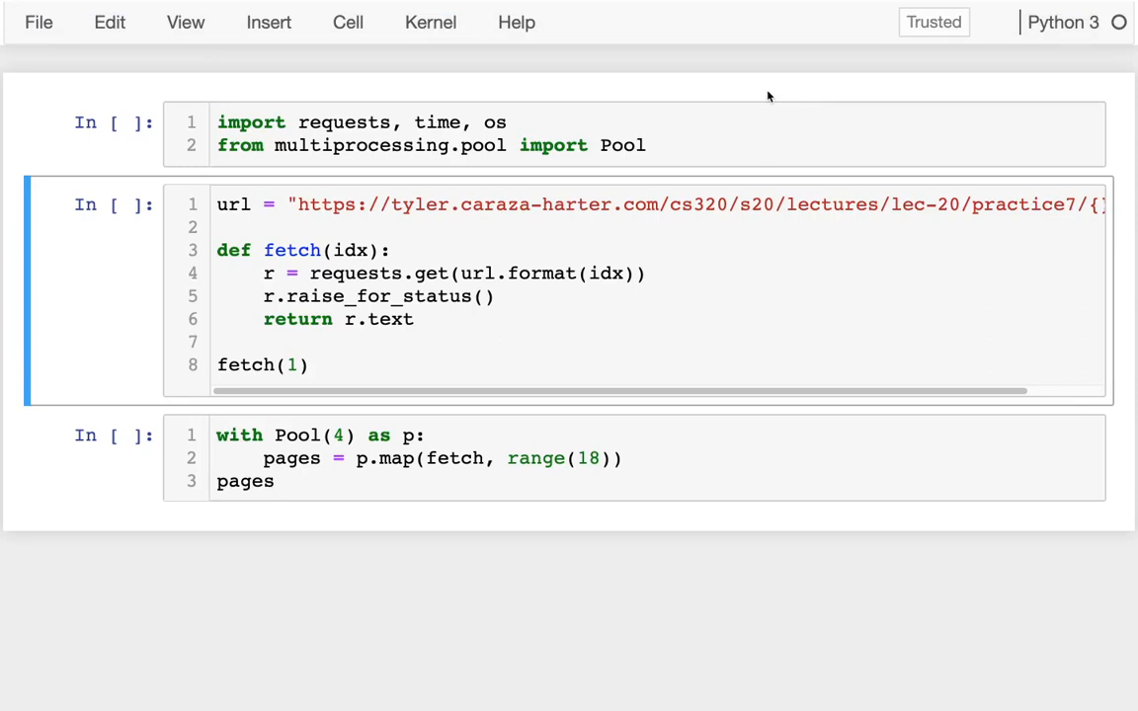
mouse_move(458, 391)
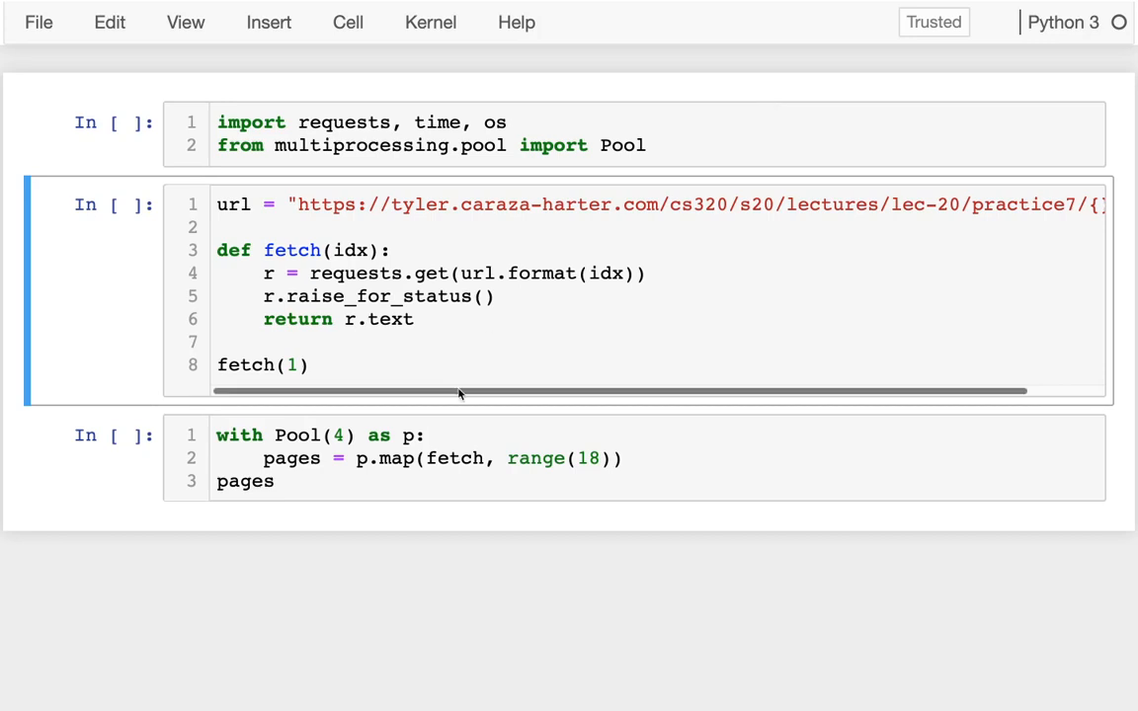
Step: Run the import cell and the fetch(1) test returning node 1's HTML
left_click(395, 459)
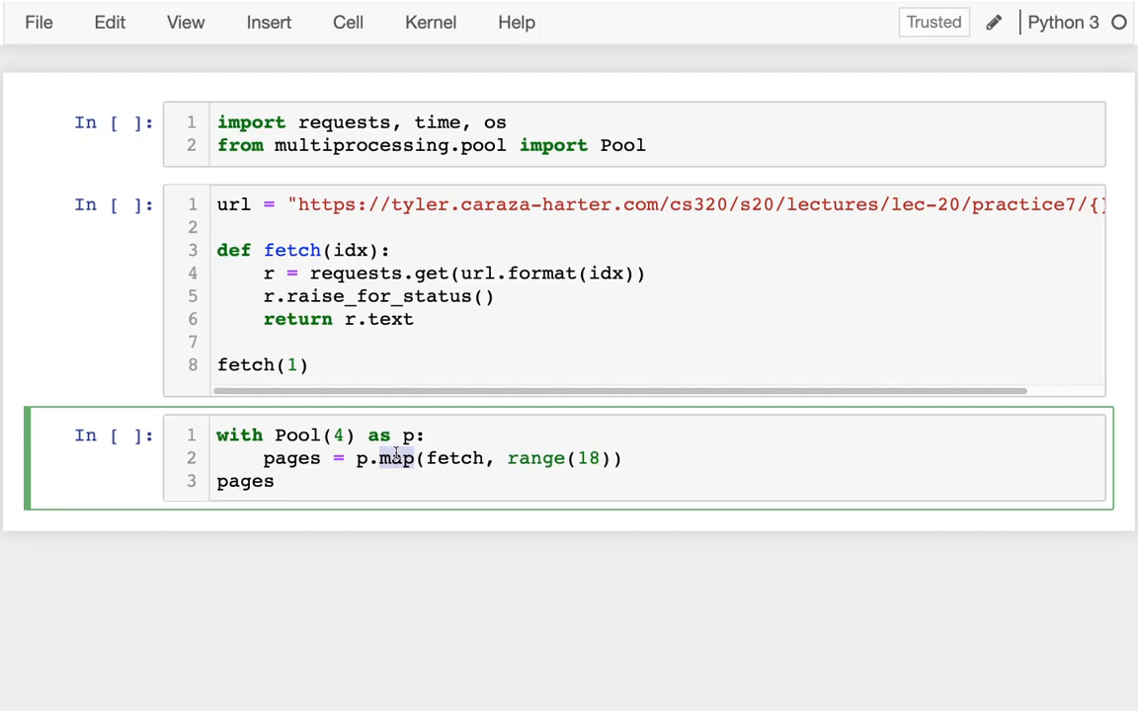
key("shift+enter")
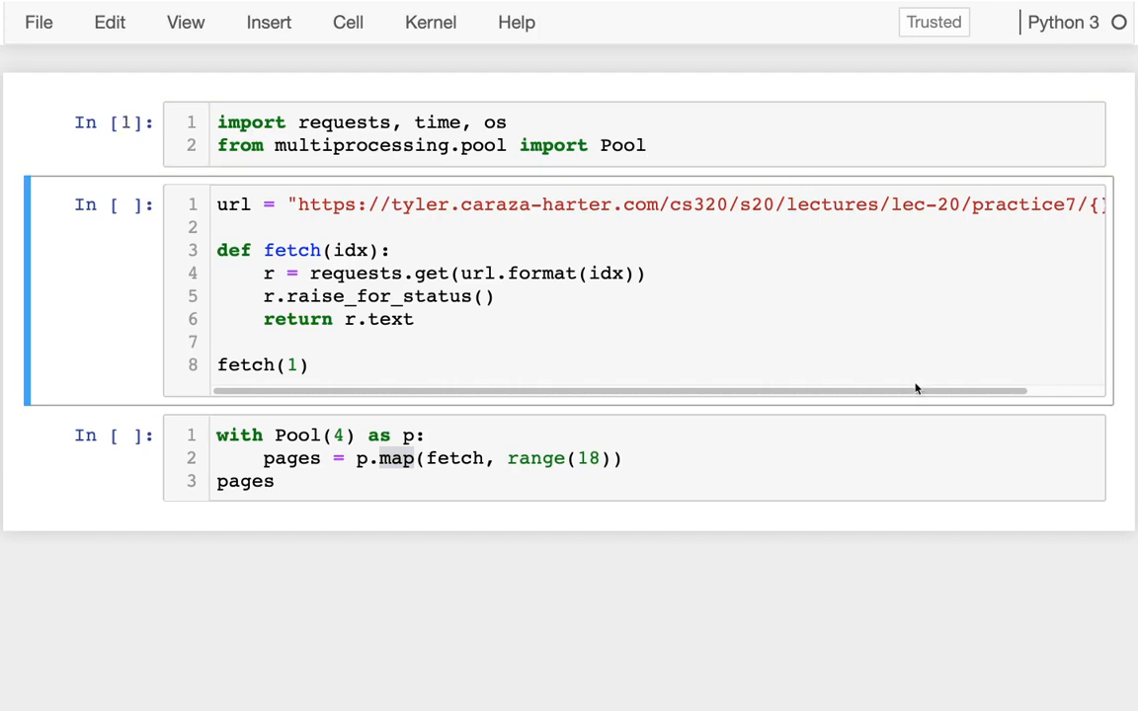
scroll("right", 3)
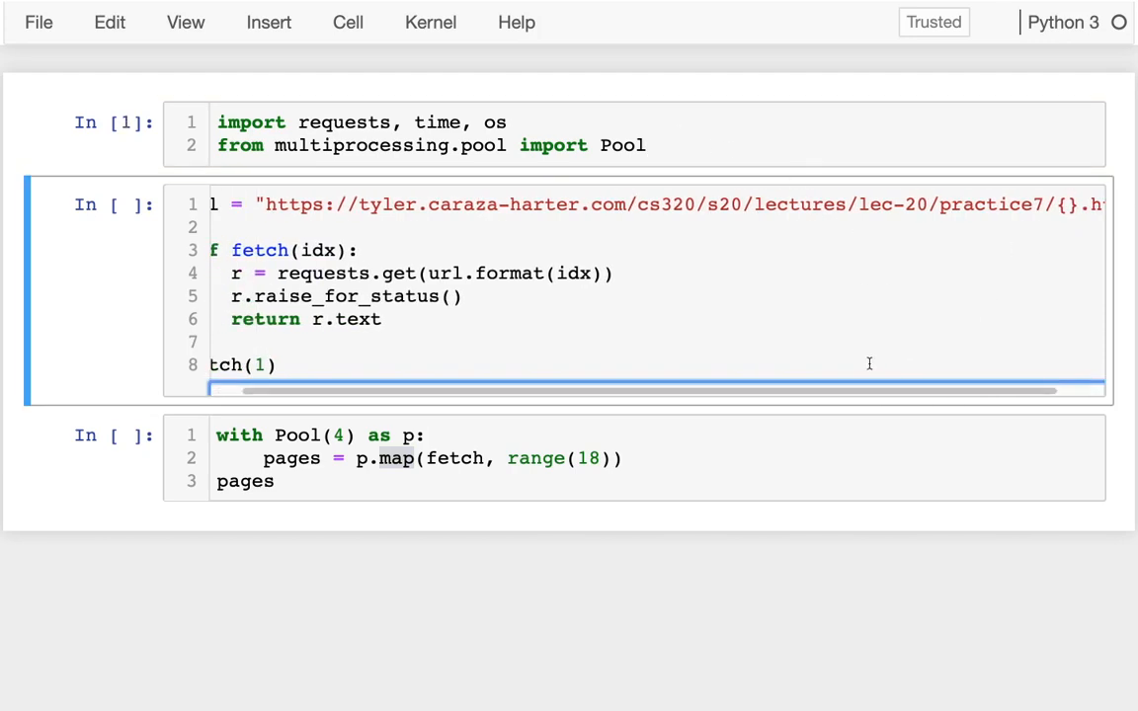
scroll("left", 3)
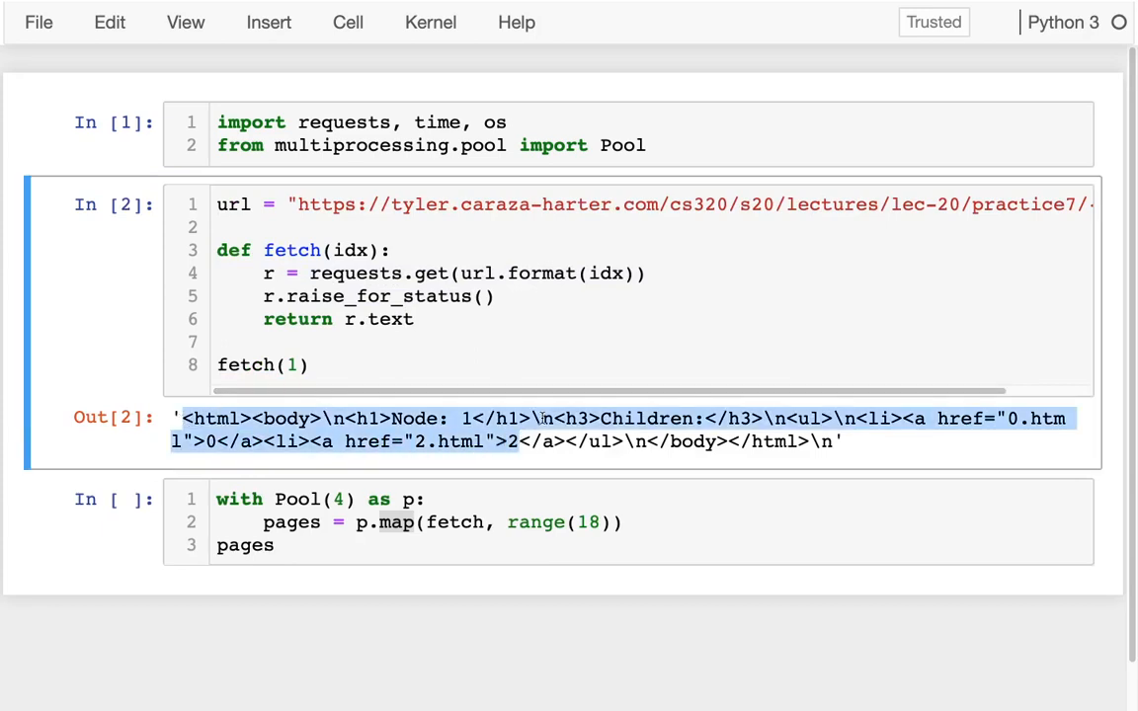
Step: Run the Pool map over range(18) and begin editing its range value
left_click(514, 522)
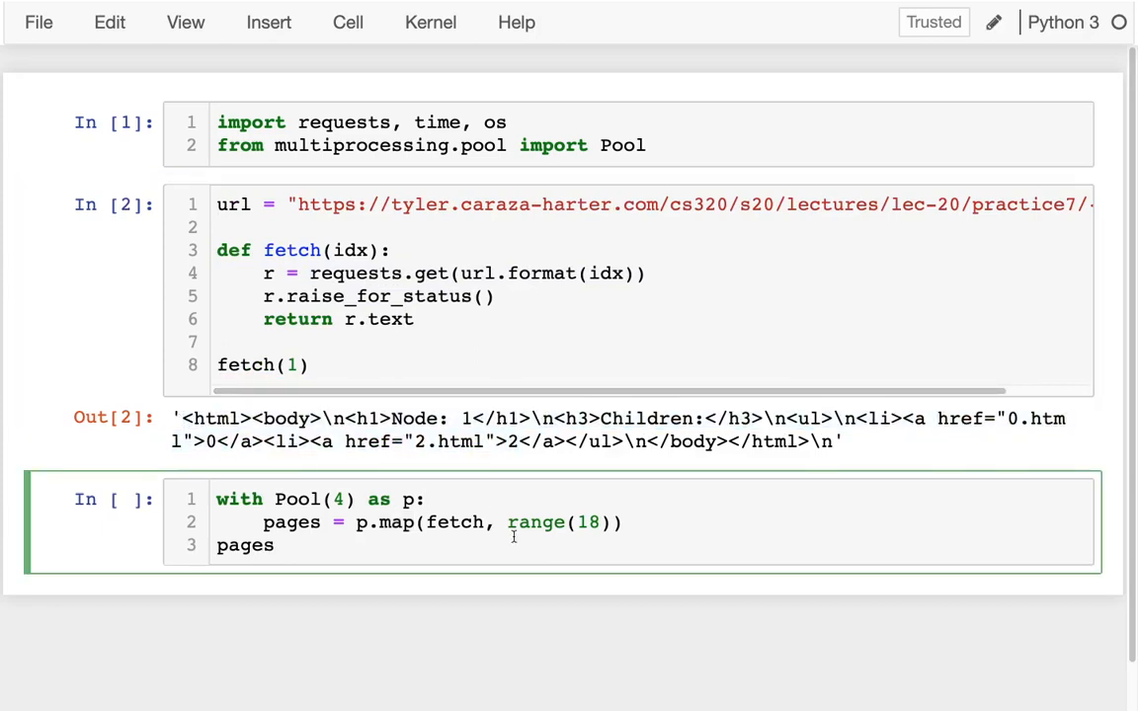
double_click(589, 522)
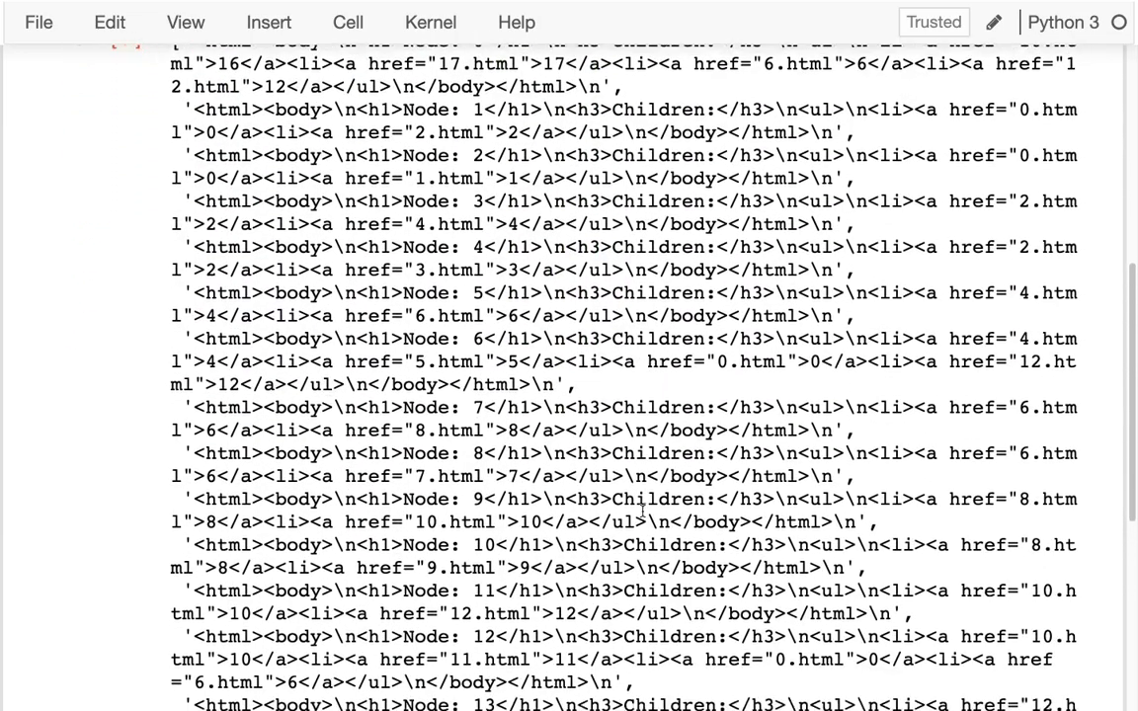
scroll("up", 3)
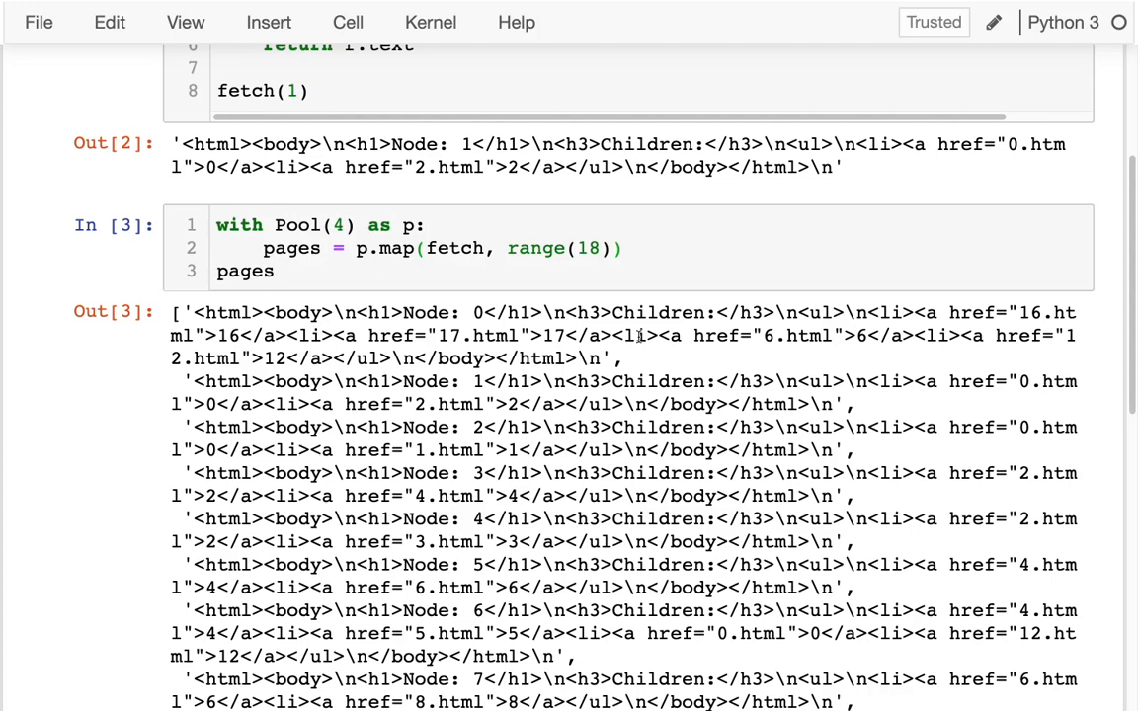
scroll("up", 3)
type("2")
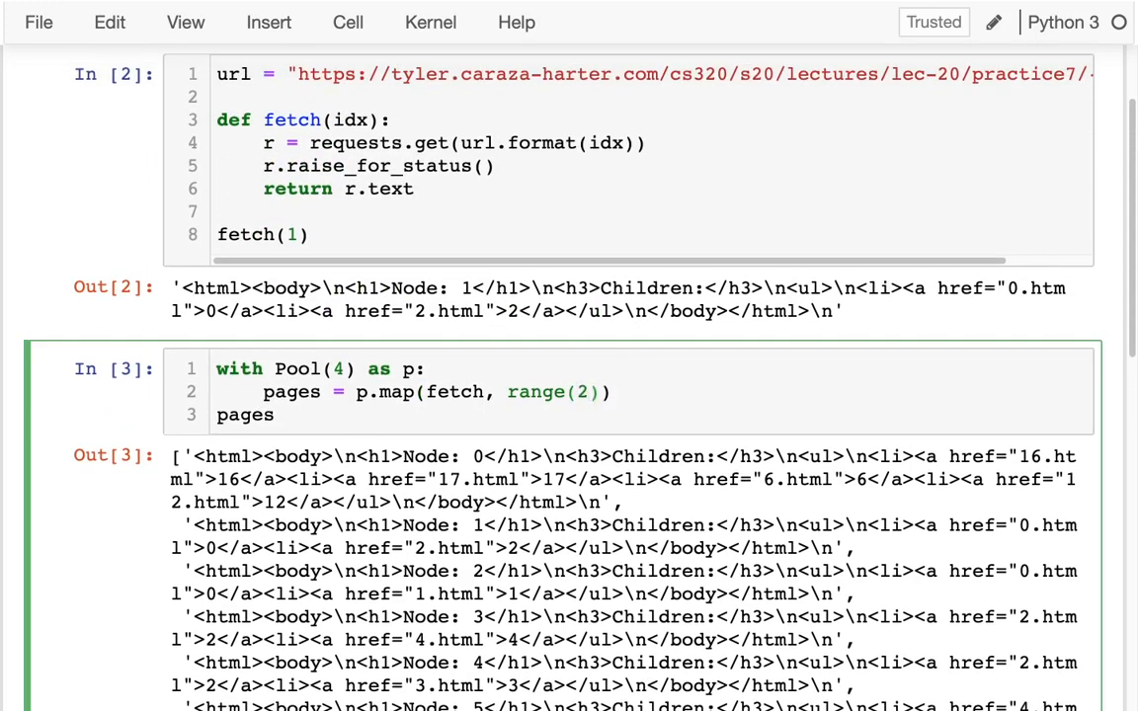
Step: Rerun the pool cell over range(20), producing a 404 Not Found traceback for page 18
type("0")
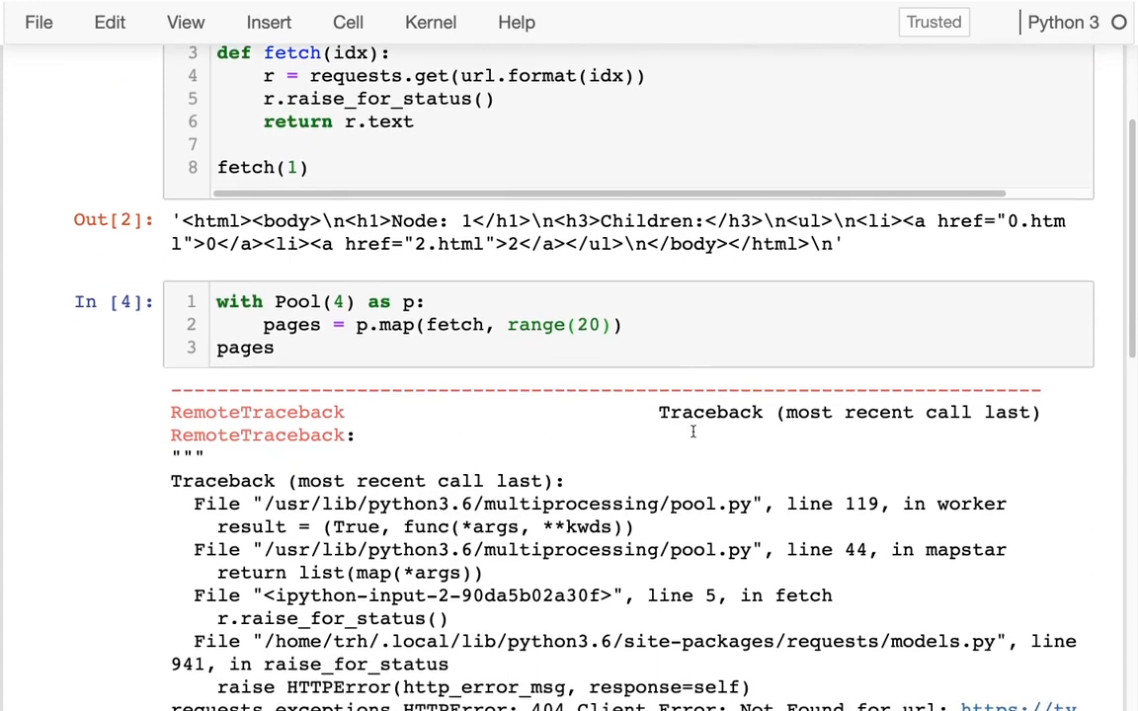
scroll("up", 3)
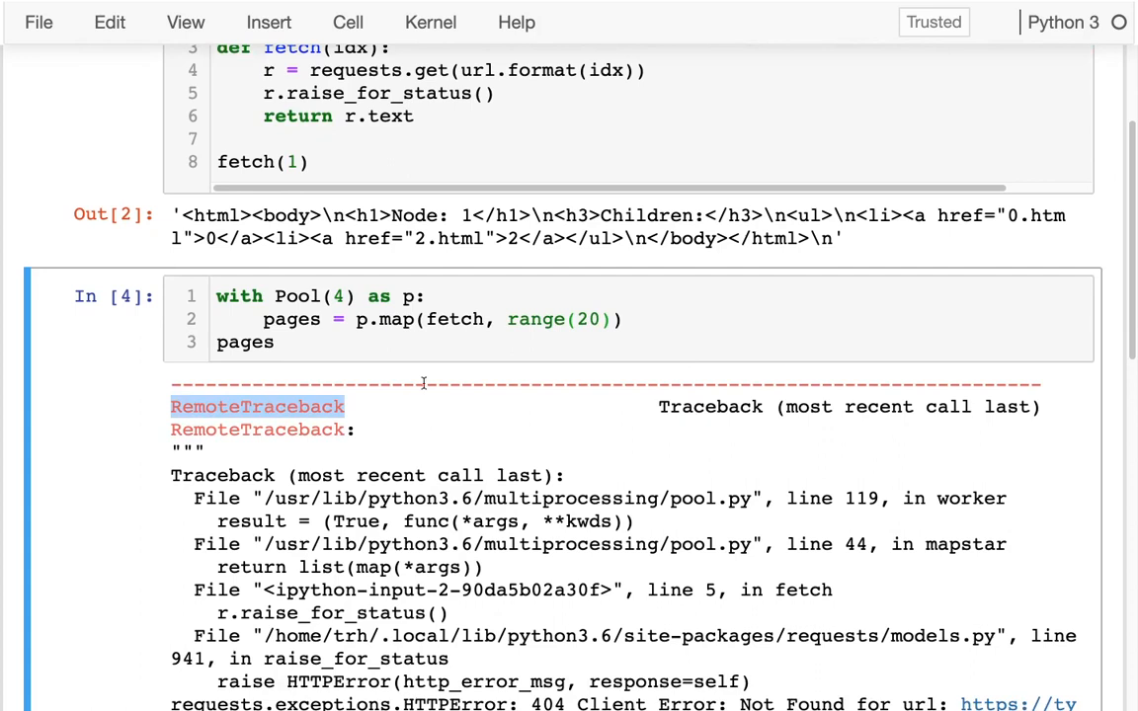
mouse_move(525, 391)
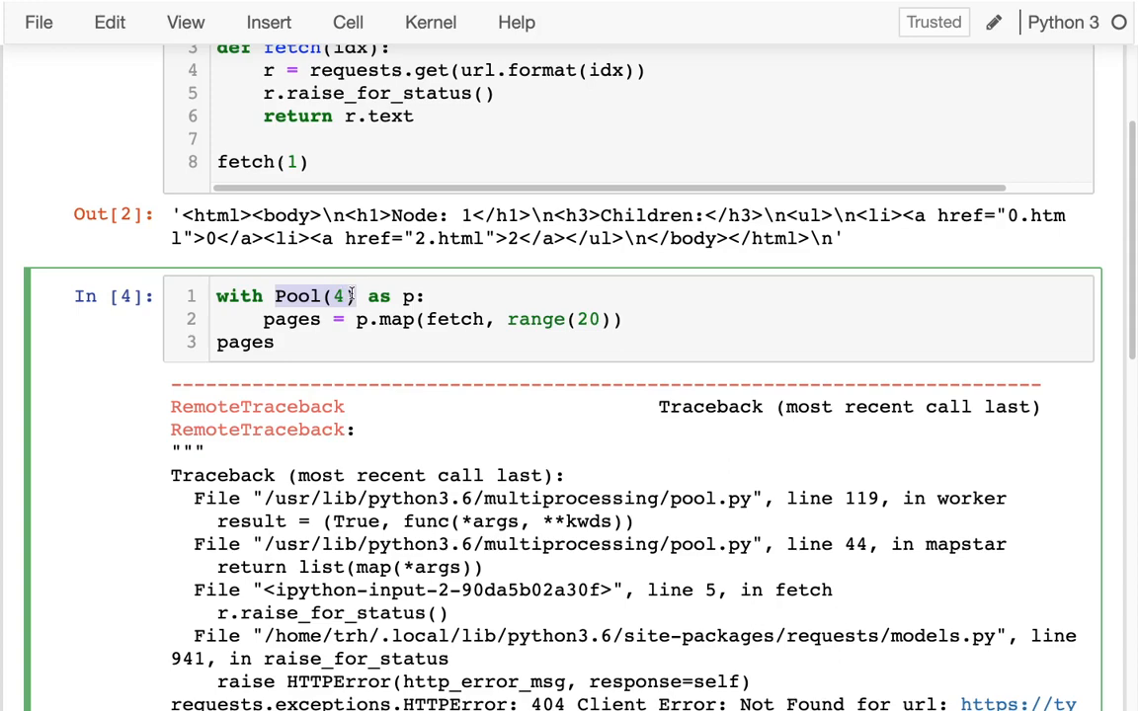
scroll("up", 3)
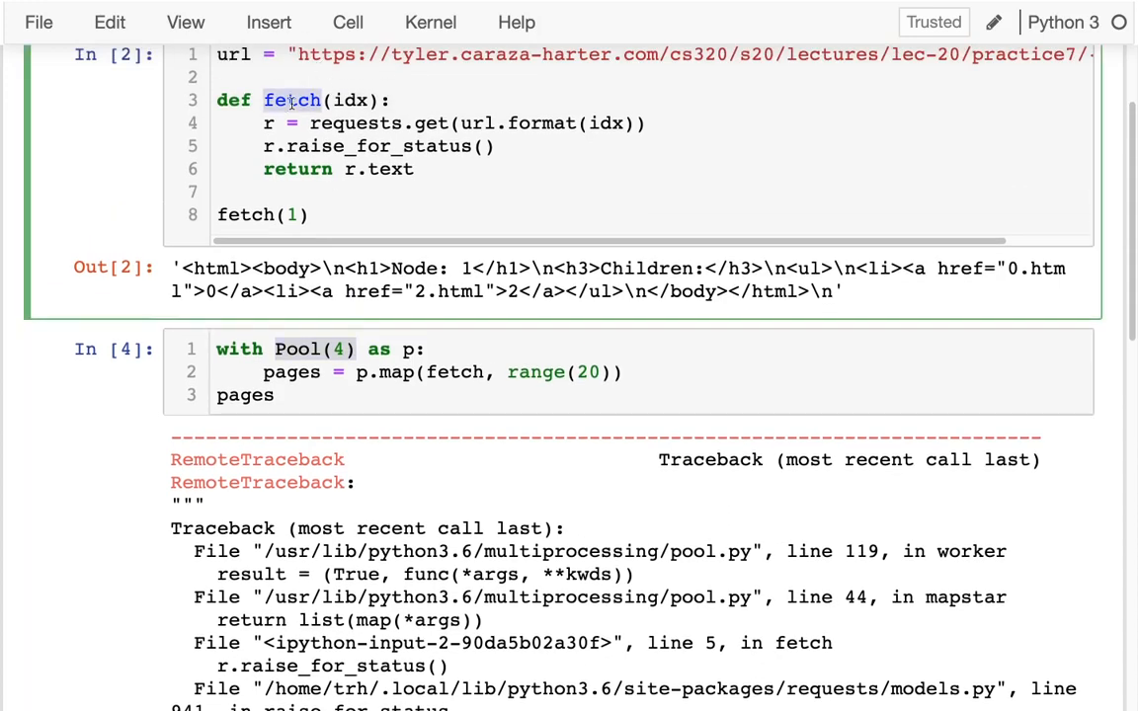
scroll("down", 3)
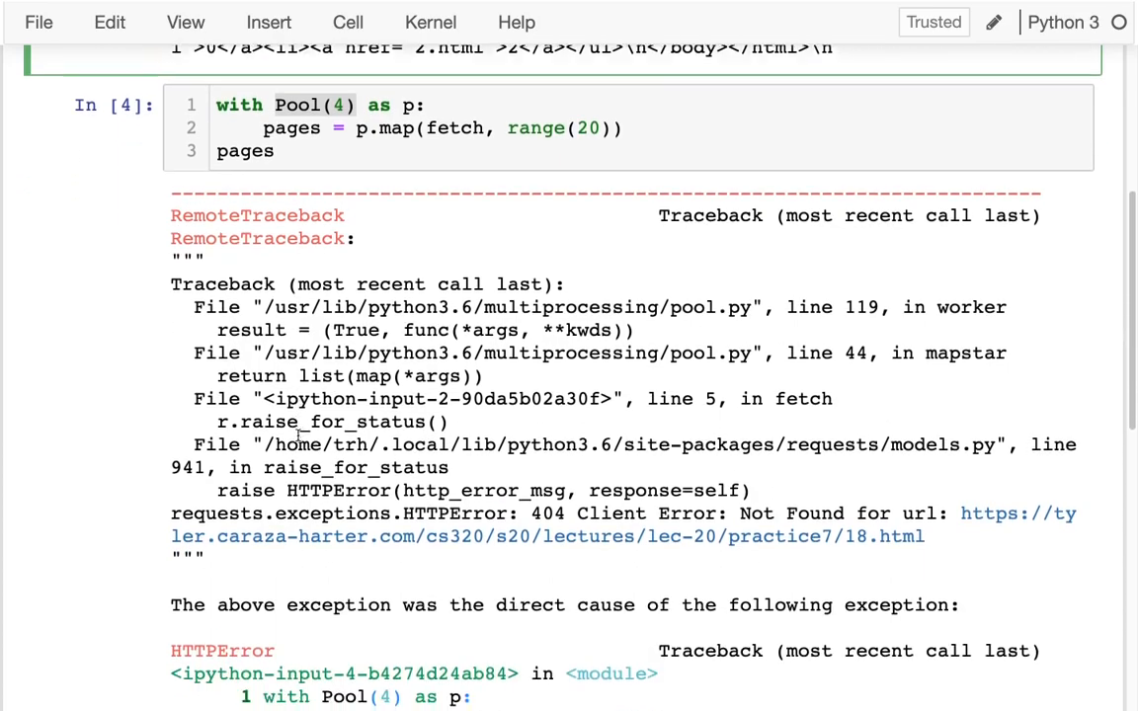
scroll("down", 3)
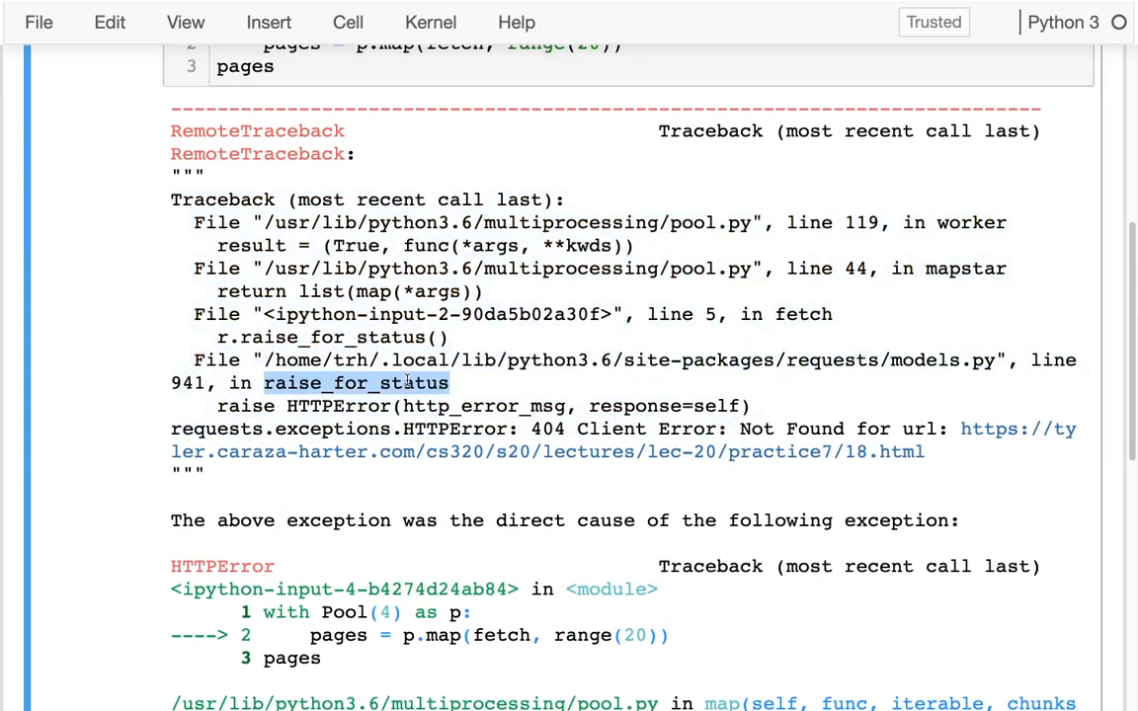
mouse_move(761, 553)
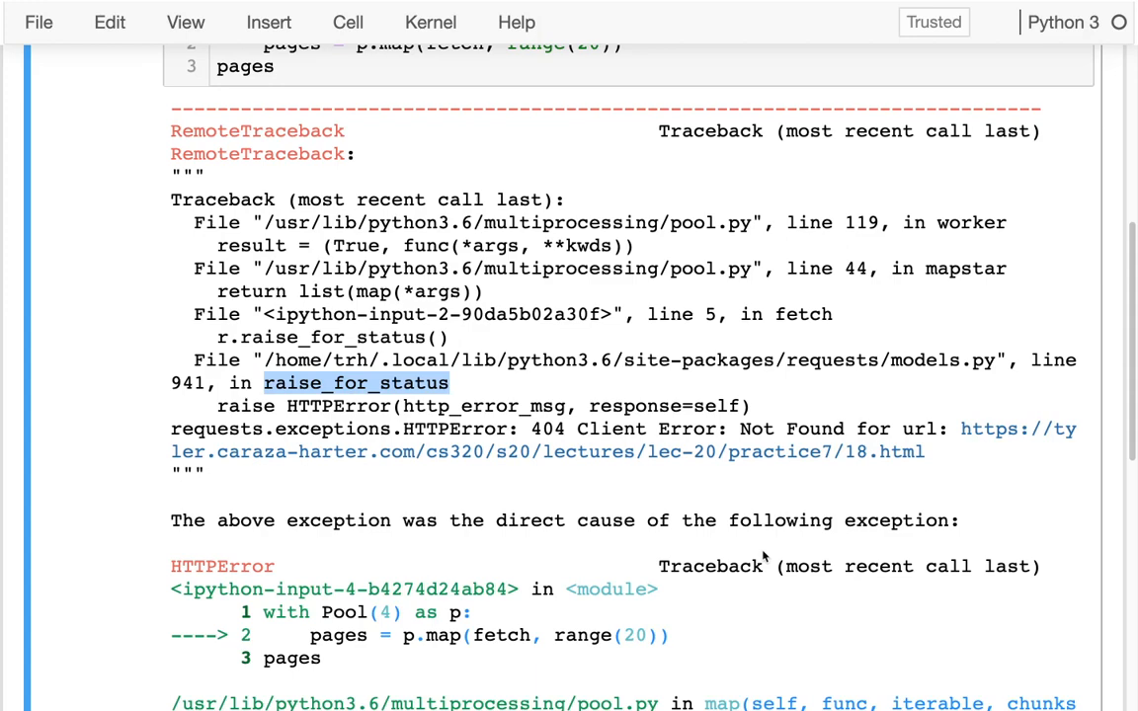
left_click_drag(228, 314, 958, 522)
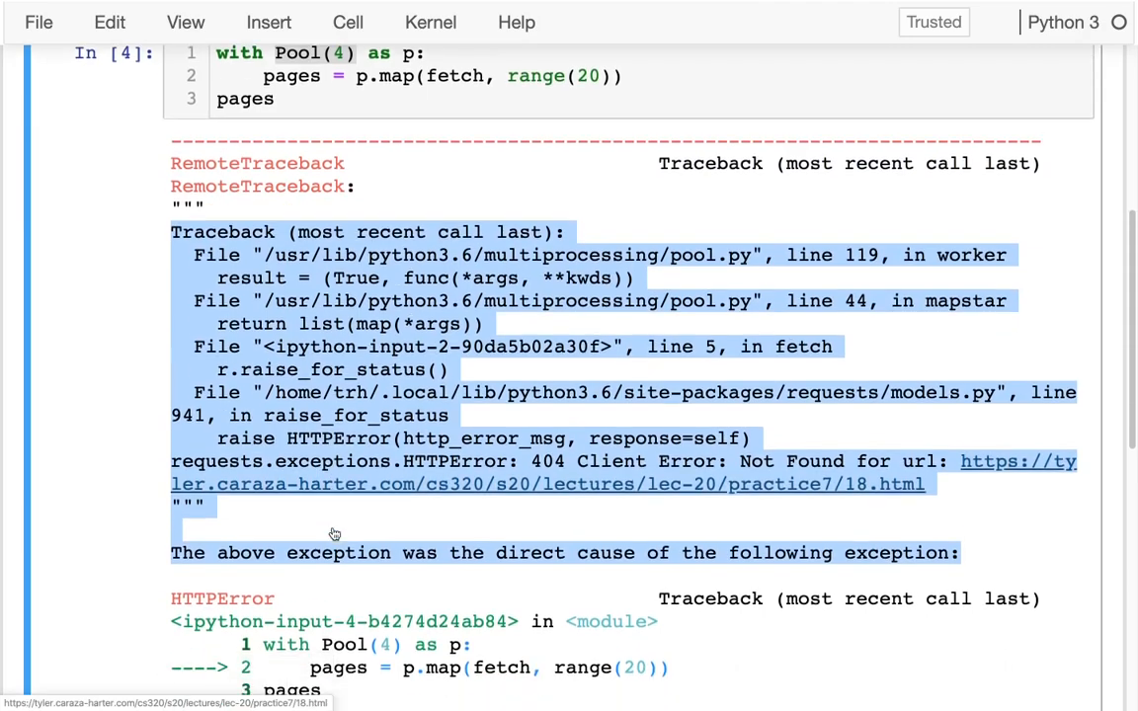
scroll("down", 3)
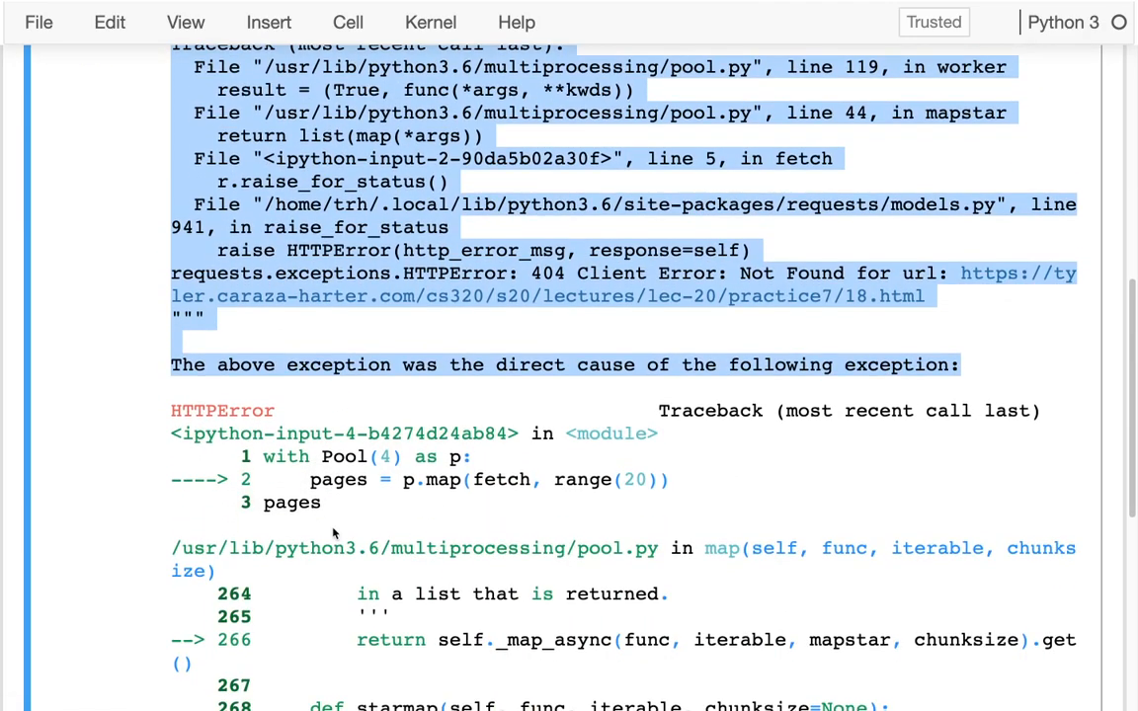
scroll("down", 3)
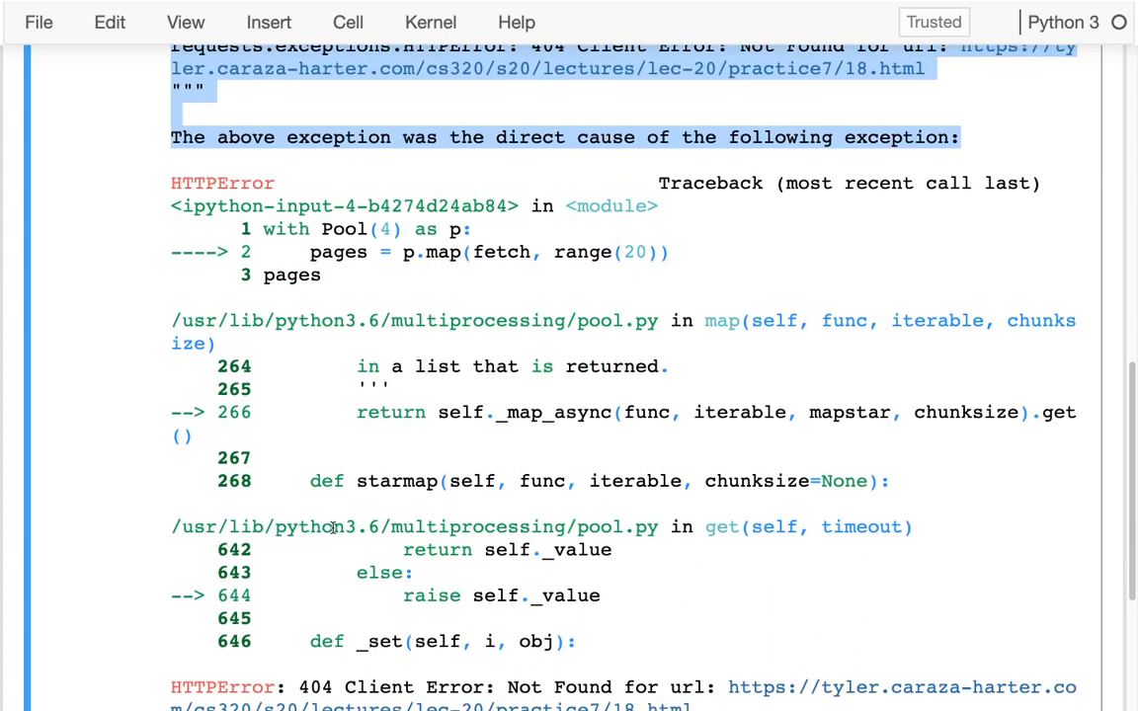
scroll("up", 3)
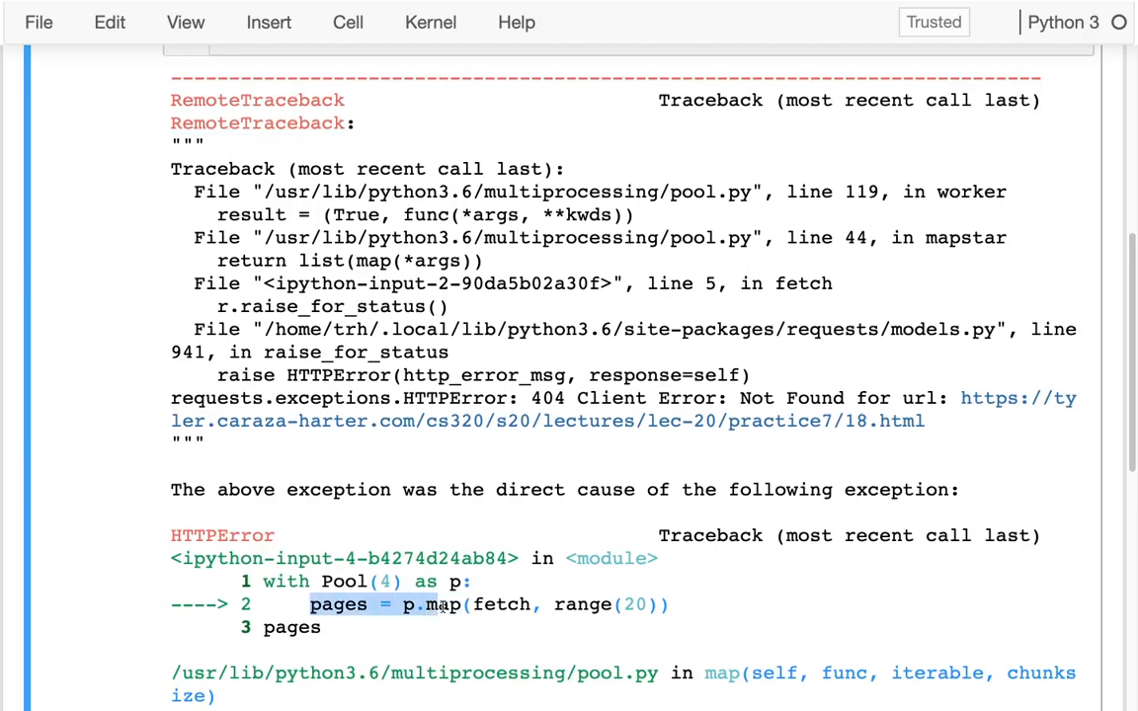
scroll("down", 3)
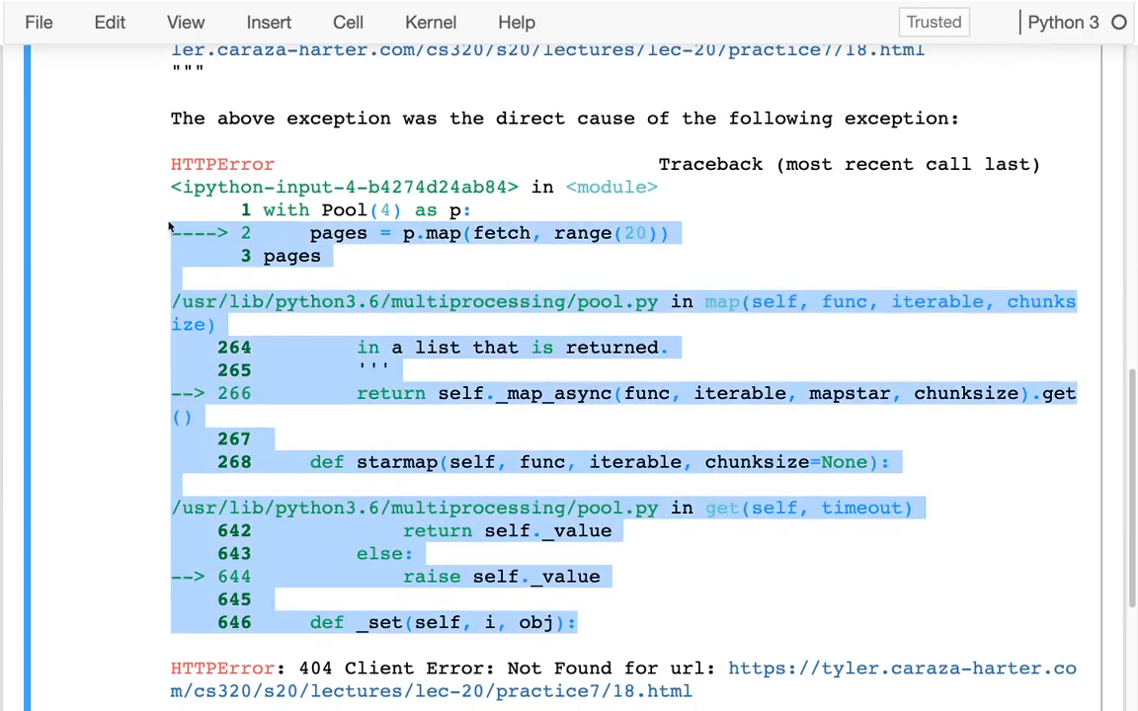
scroll("down", 3)
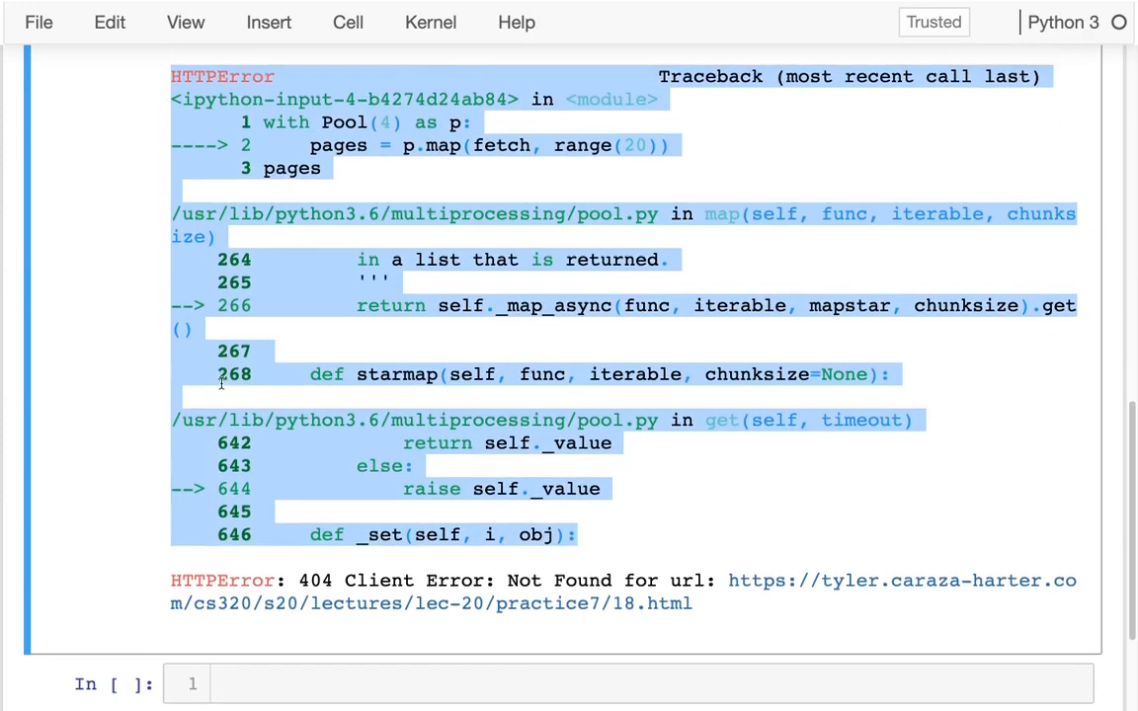
scroll("up", 3)
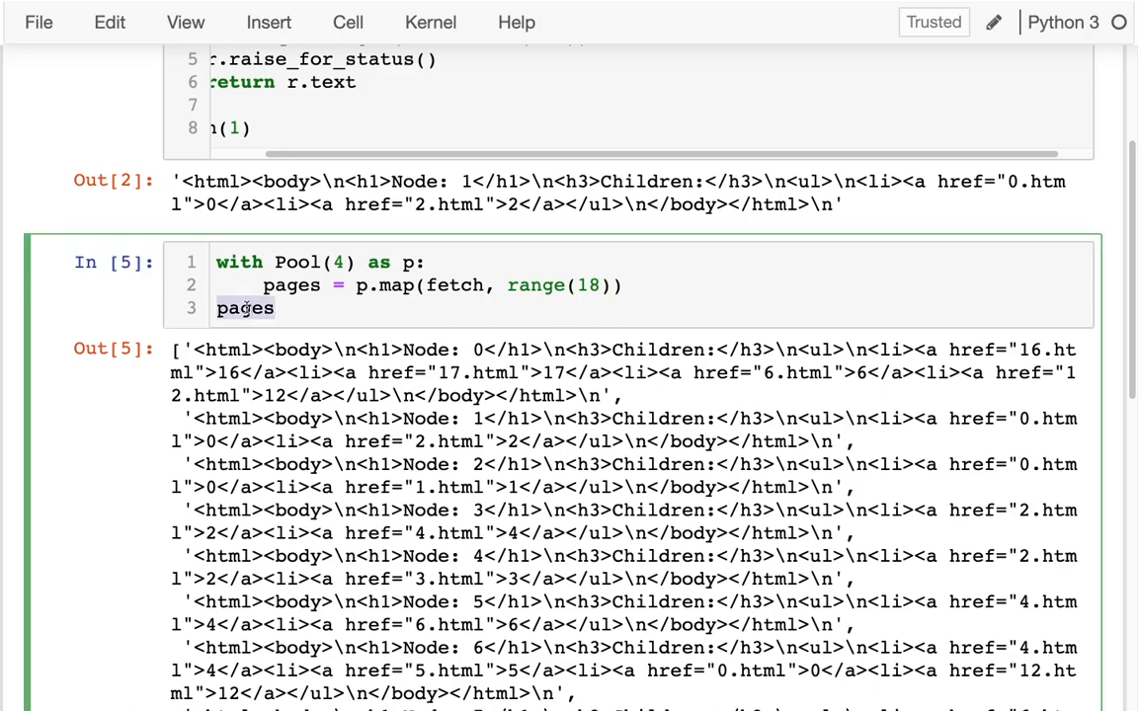
Step: End the pool cell with len(pages) and rerun it to output 18
type("len(pager")
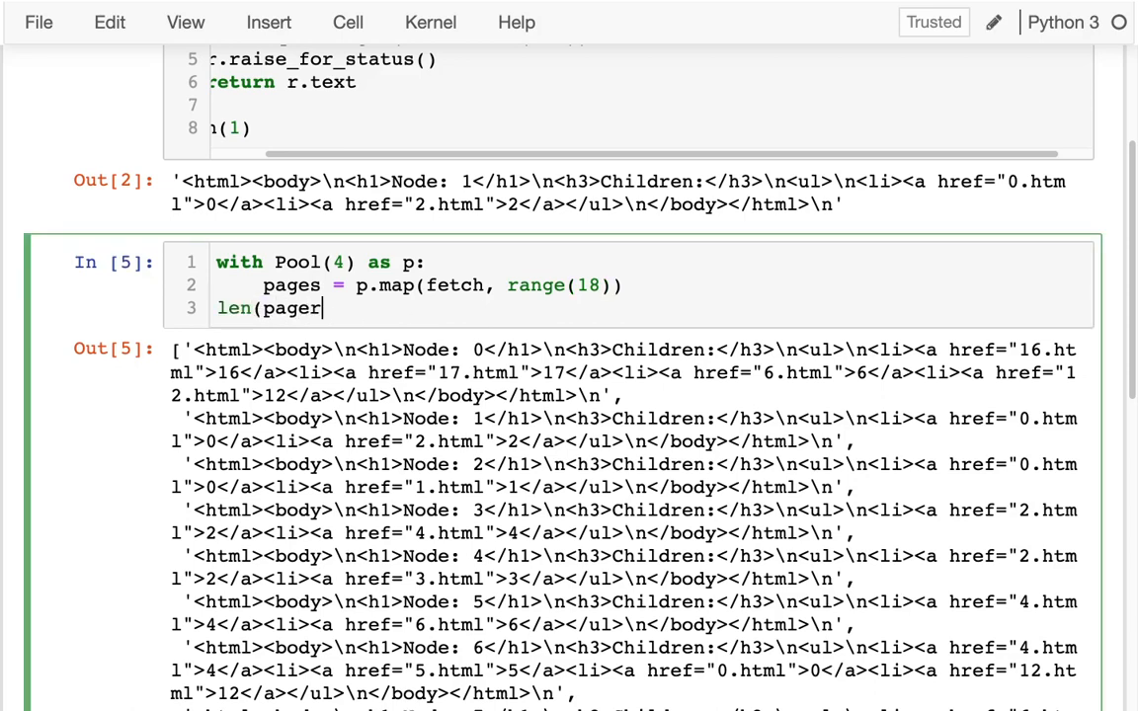
key("shift+Return")
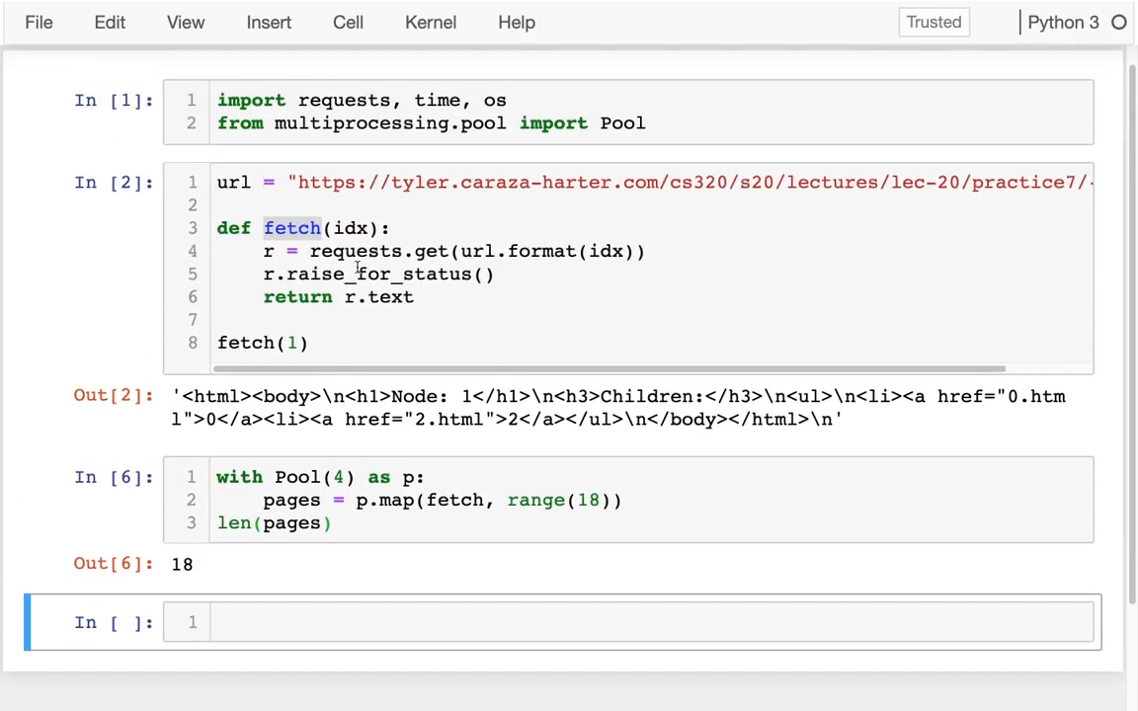
left_click(304, 320)
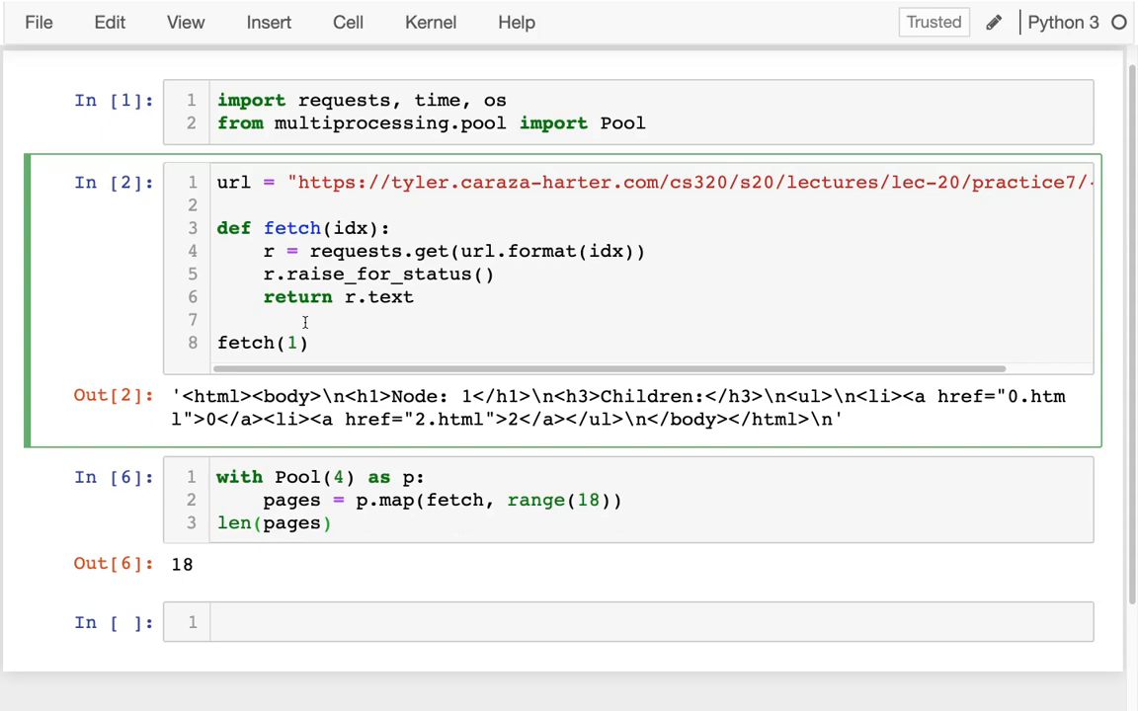
Step: Add pages = {} with the comment '# key=idx, val=HTML' to the fetch cell
left_click(219, 320)
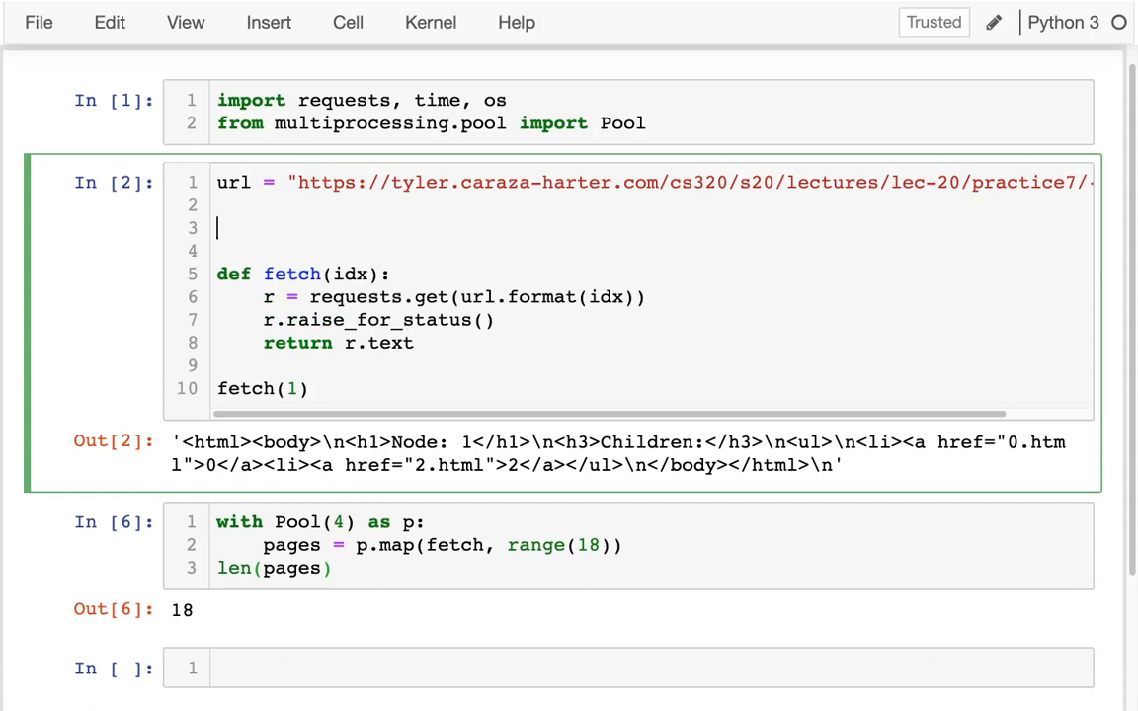
type("pages = {}")
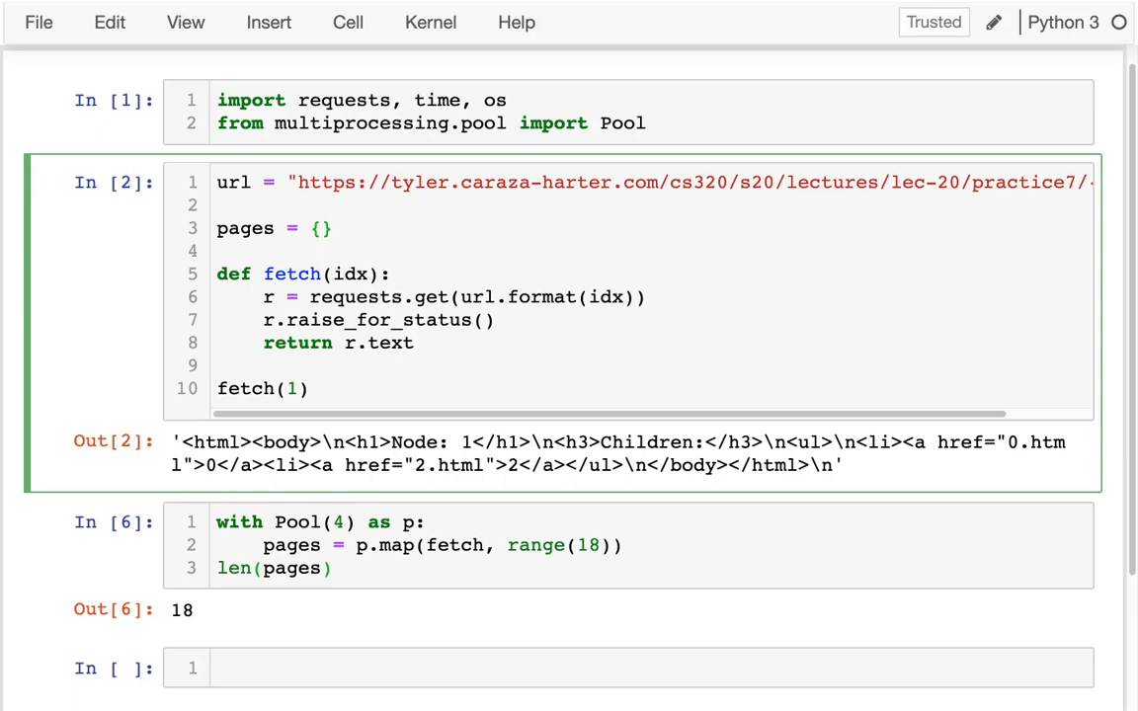
type("#")
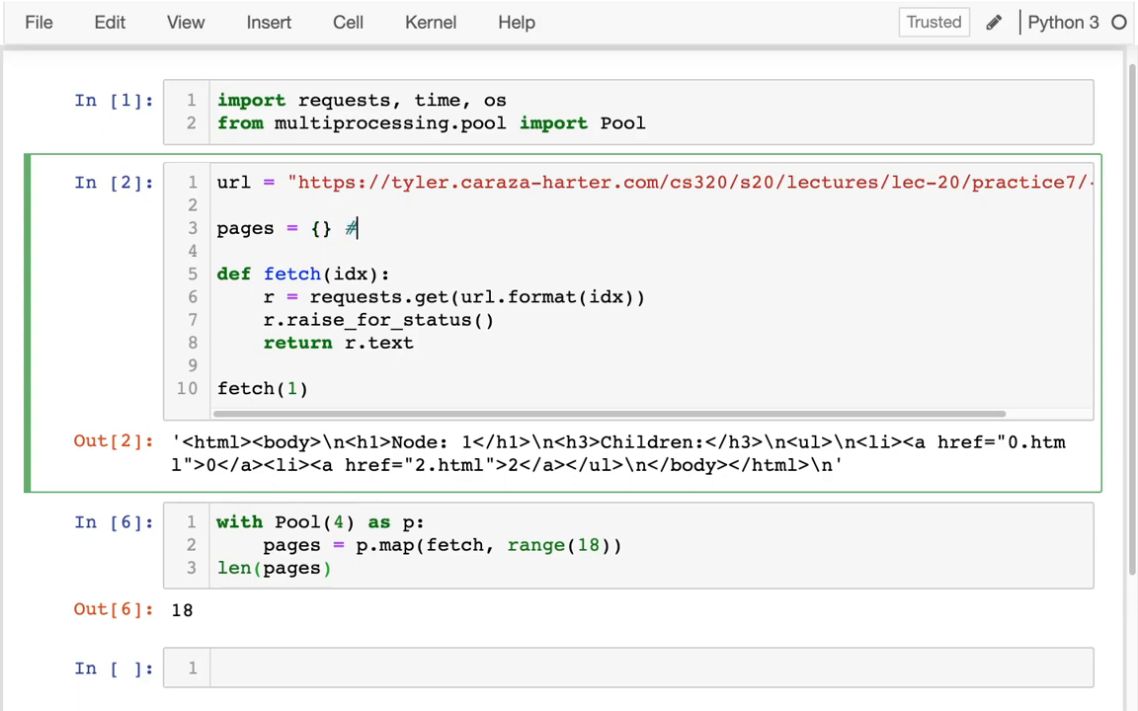
type("key=")
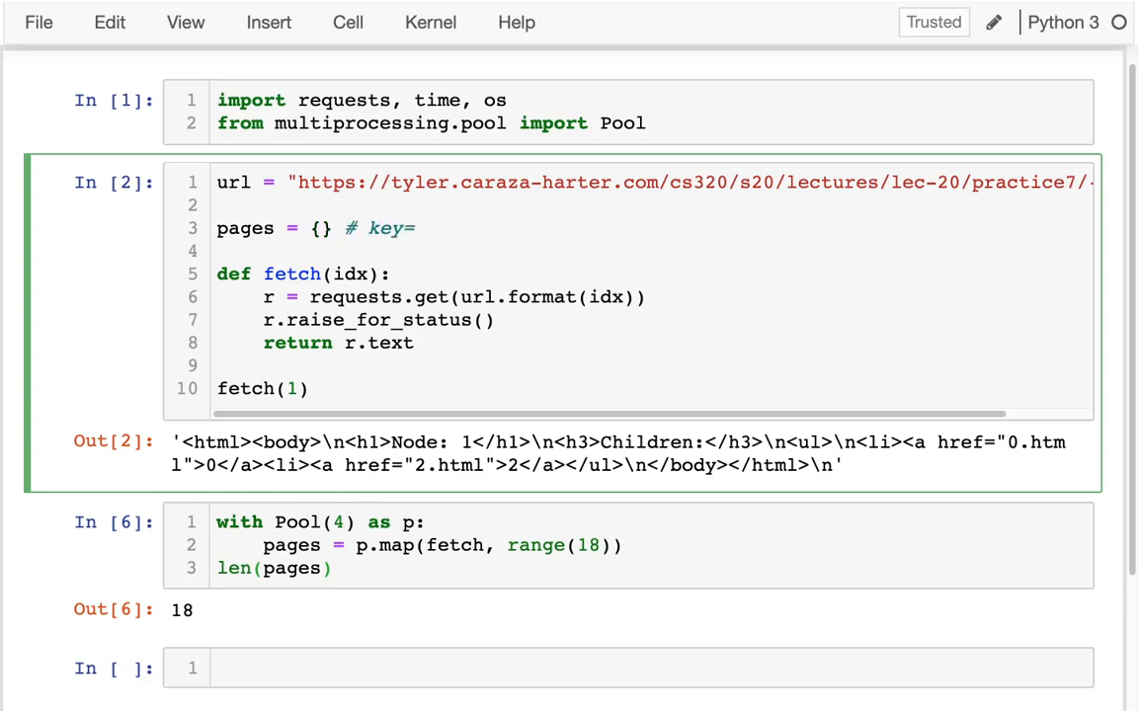
type("idx, val=")
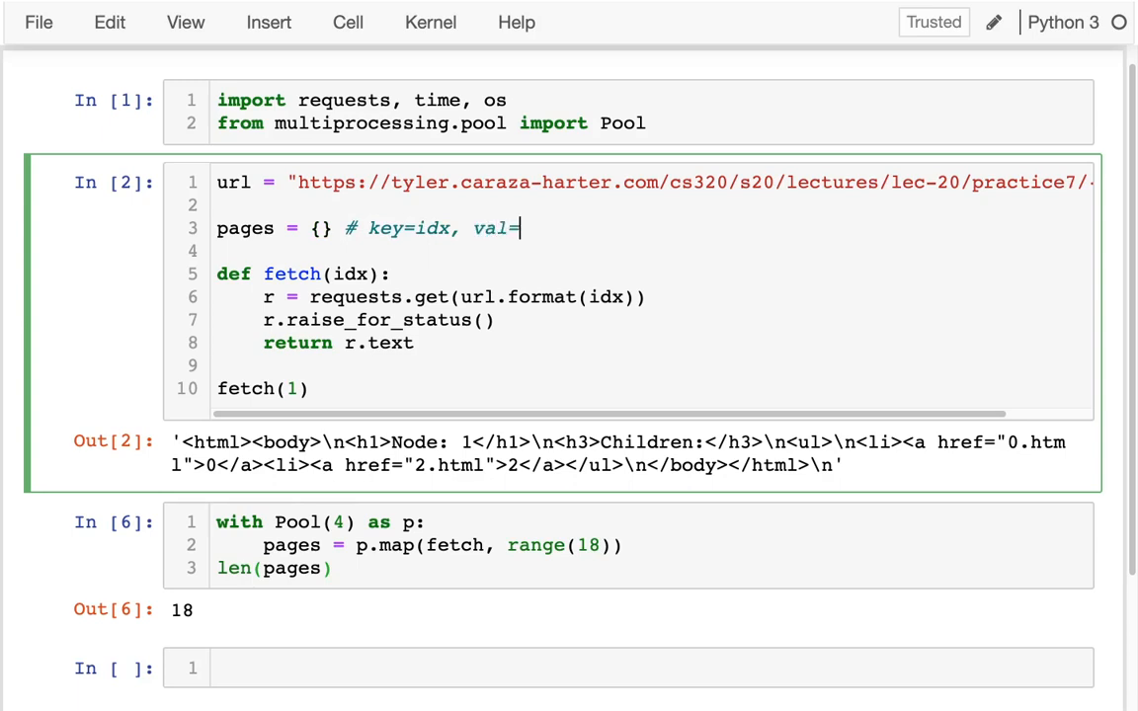
type("HTML")
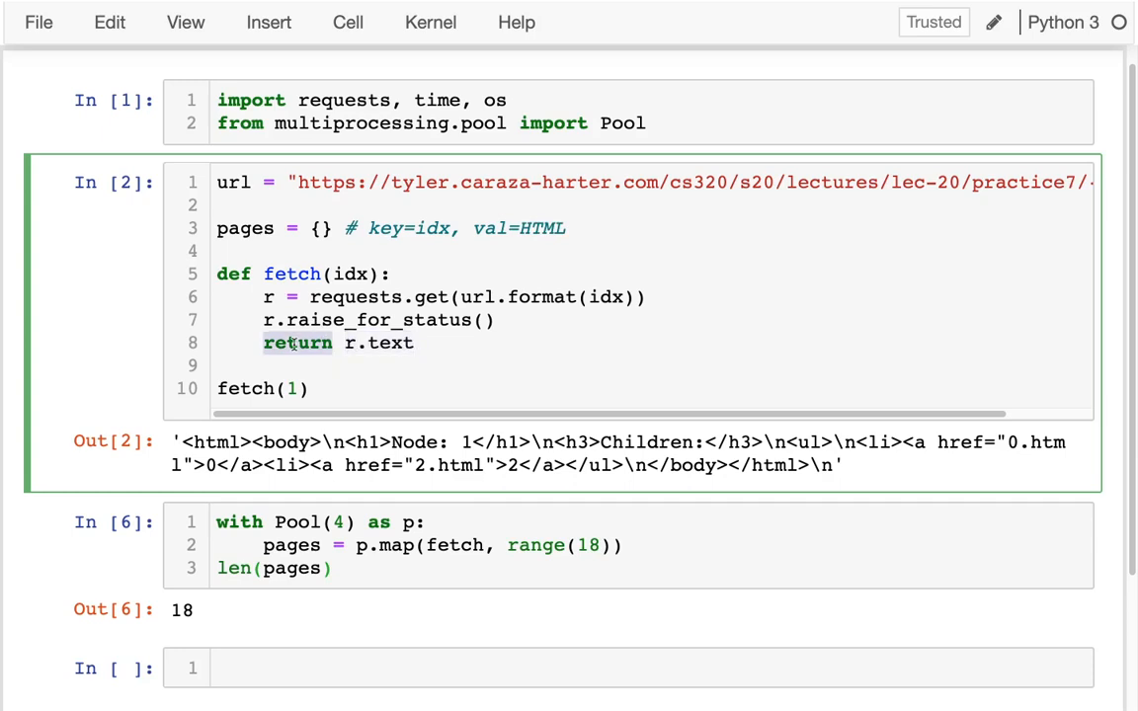
Step: Store r.text into pages[idx] instead of returning it and rerun the fetch cell
type("pages[idx")
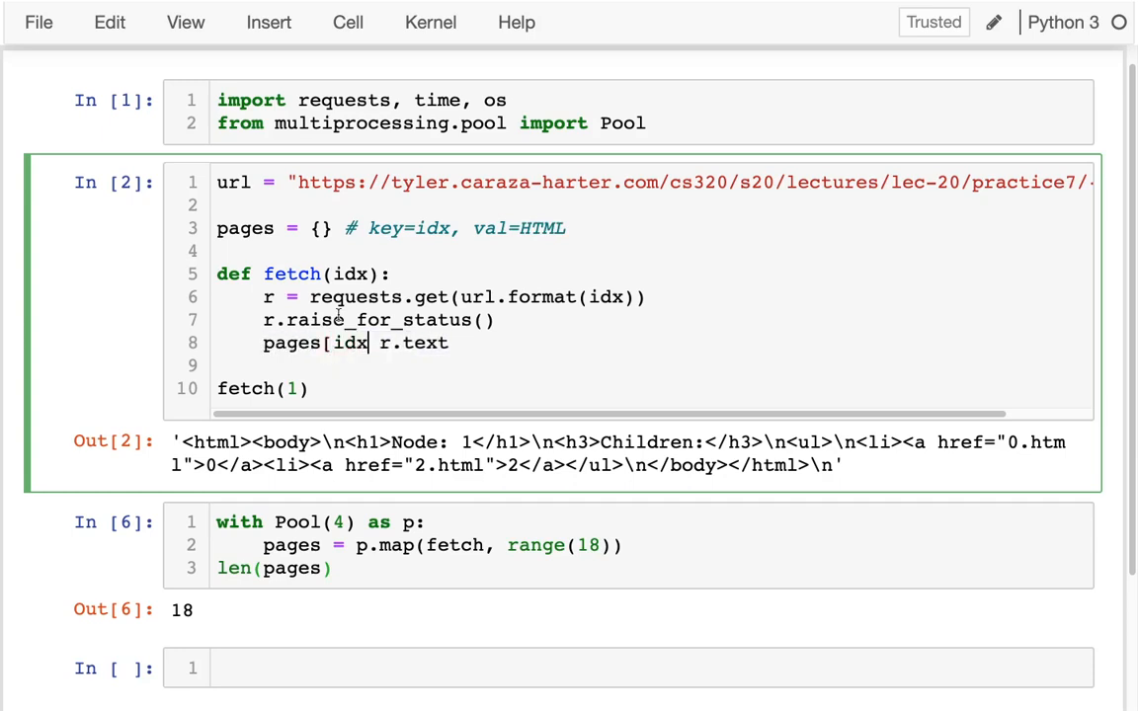
type("] =")
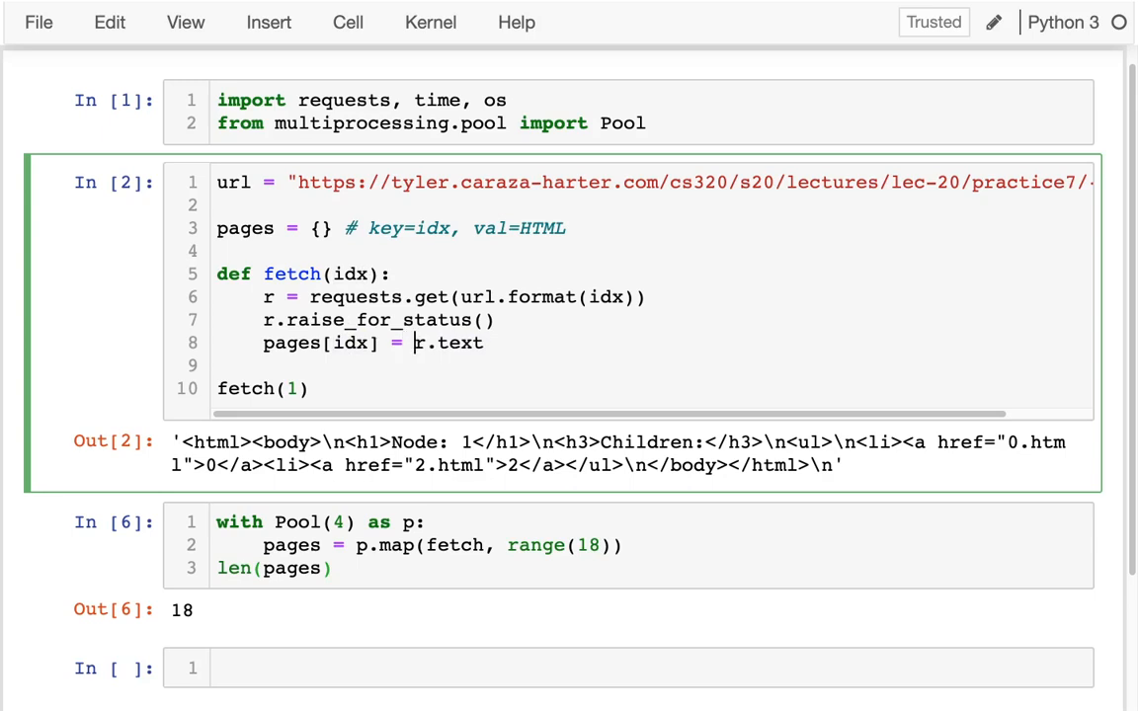
type("pages")
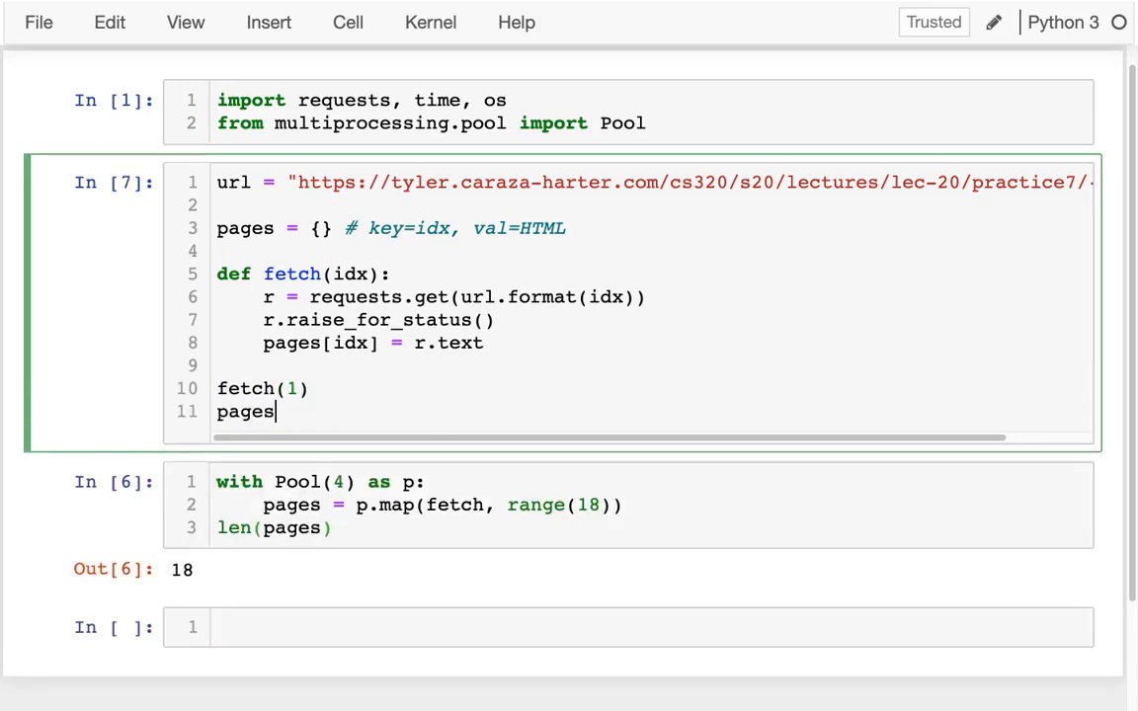
key("shift+enter")
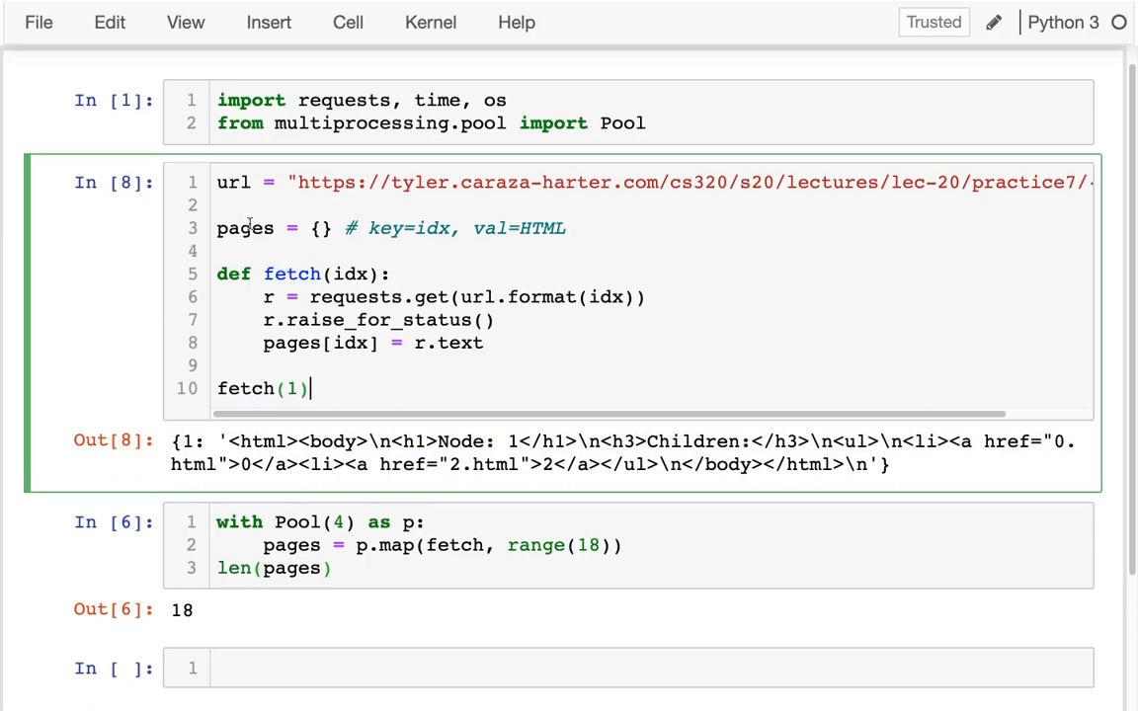
Step: Reset pages = {} atop the pool cell, map fetch over range(18), and show the empty dict
double_click(246, 229)
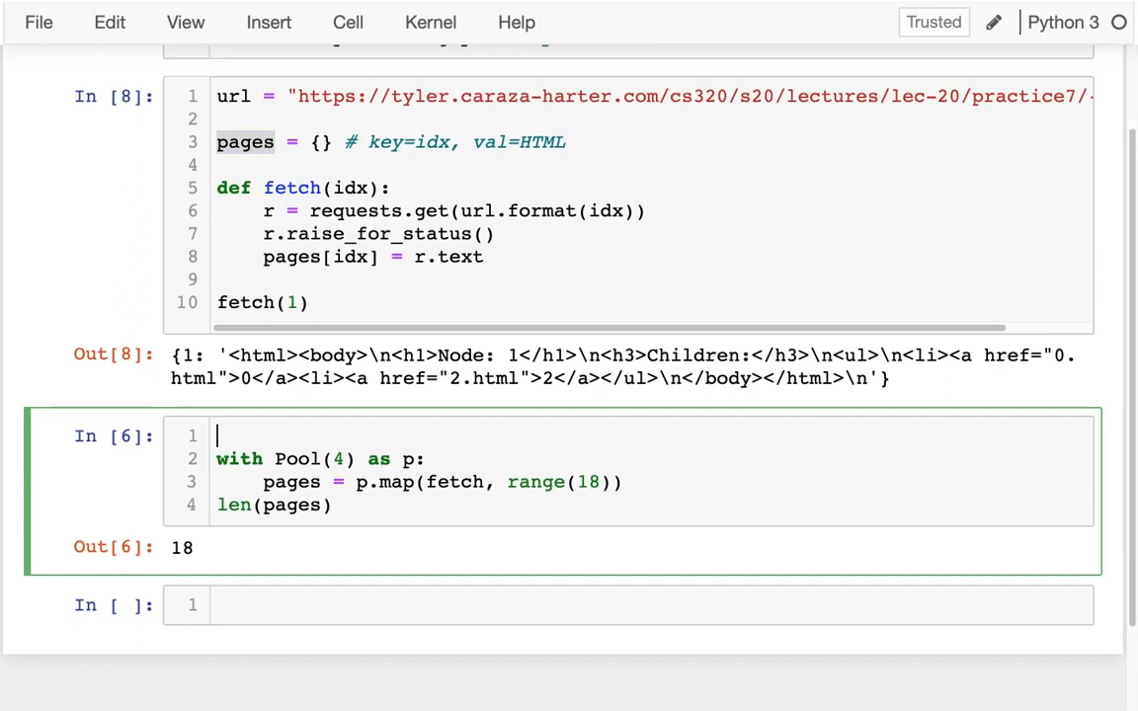
type("pages = {}")
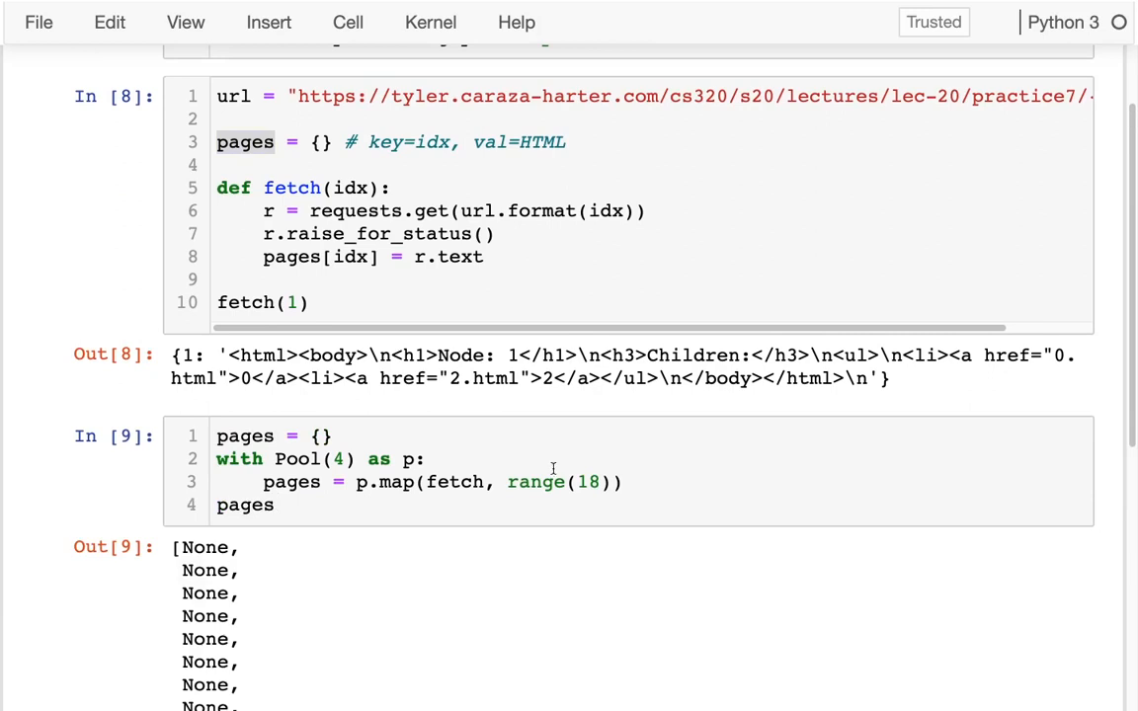
scroll("down", 3)
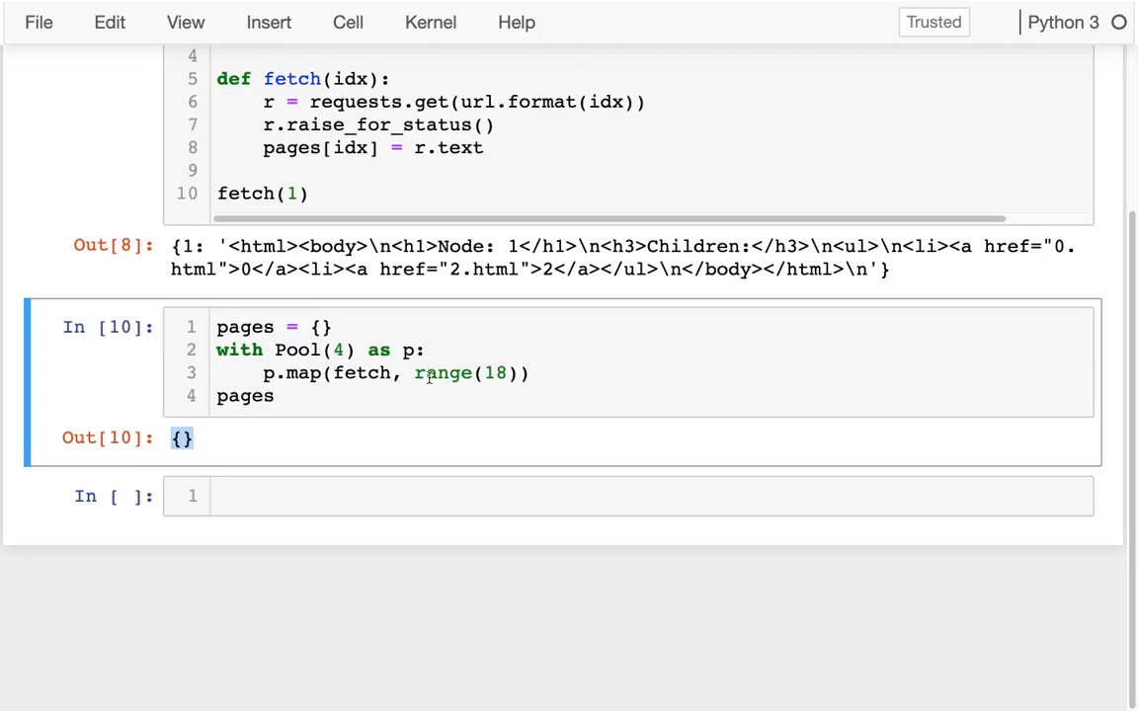
scroll("up", 3)
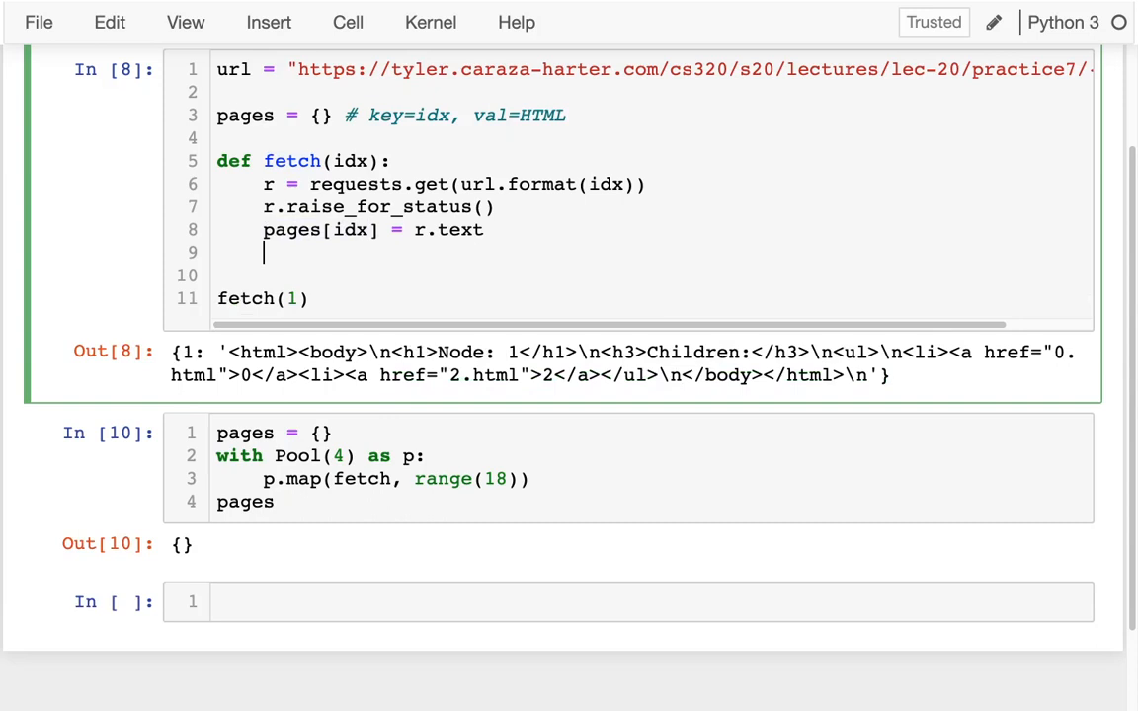
Step: Add print(pages.keys()) after the pages[idx] assignment inside fetch
type("print(pa")
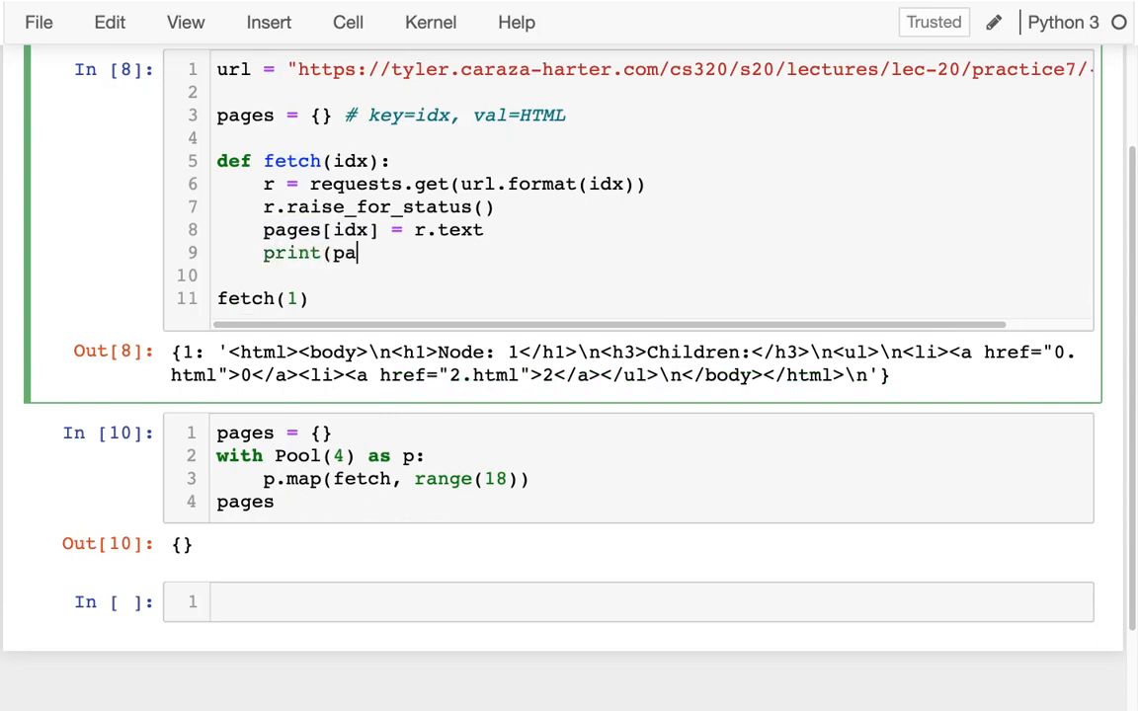
type("ges)")
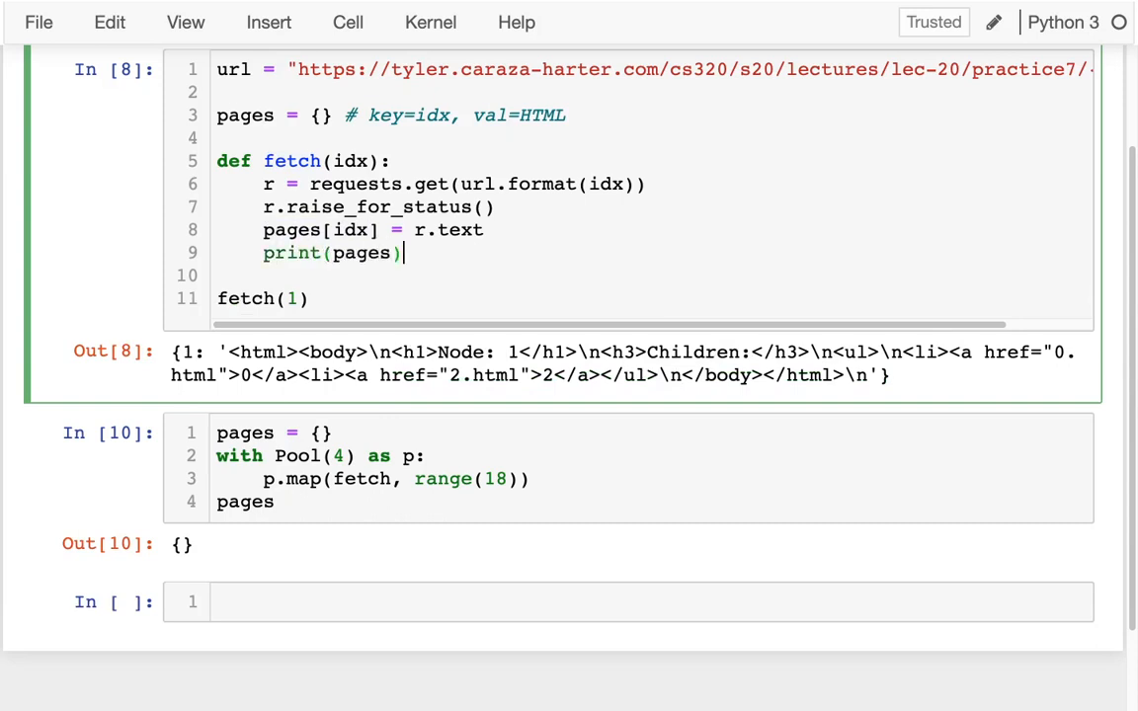
type(".")
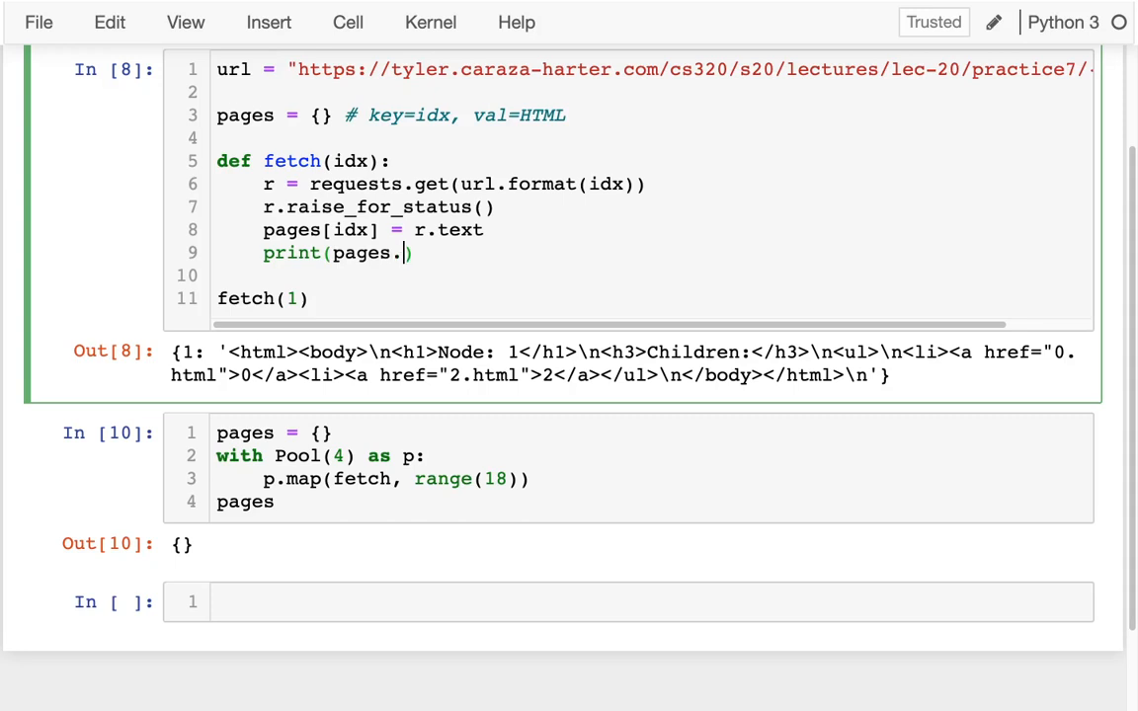
type("keys()")
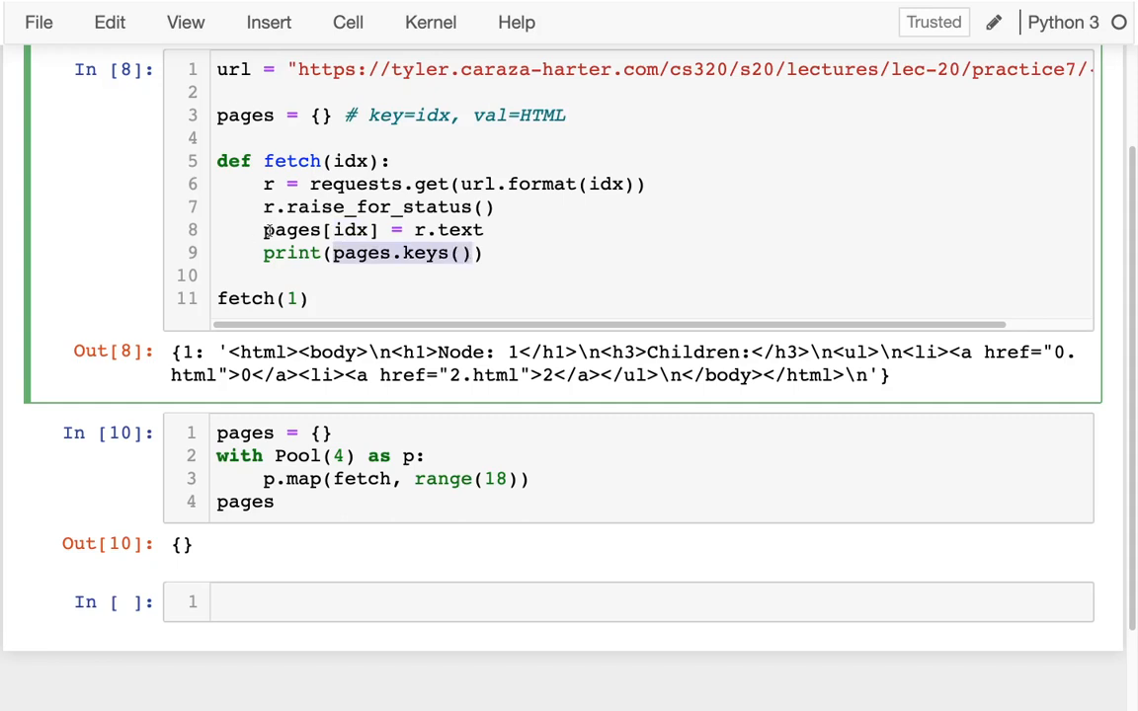
double_click(297, 229)
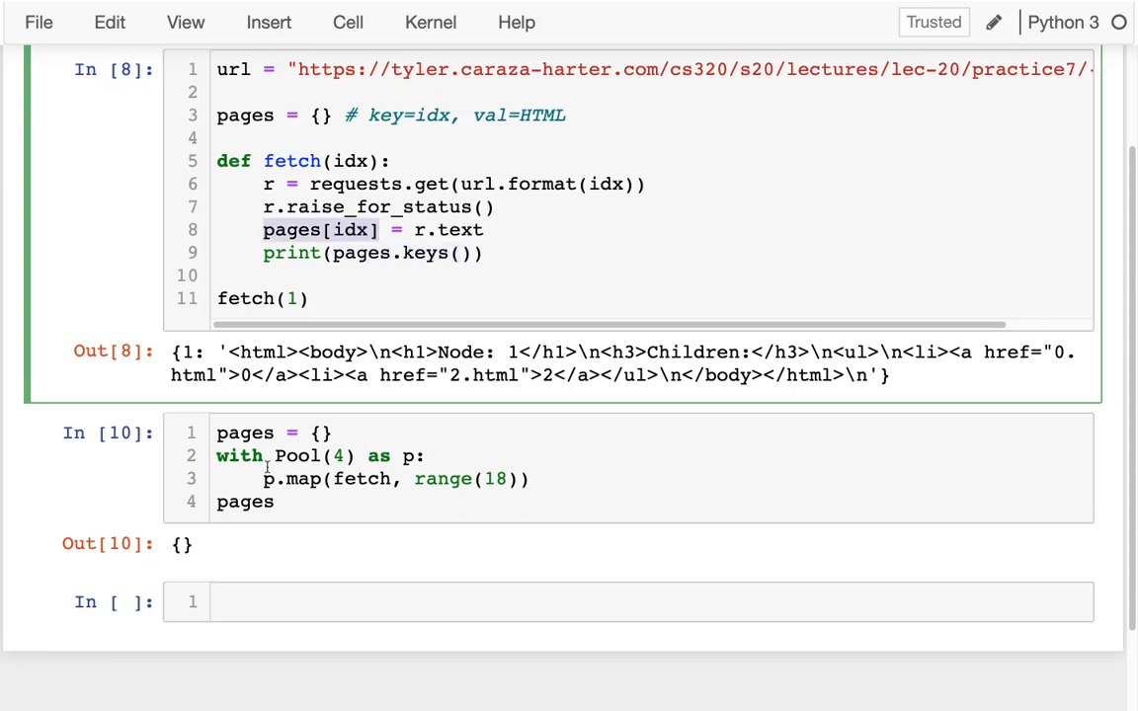
left_click(301, 502)
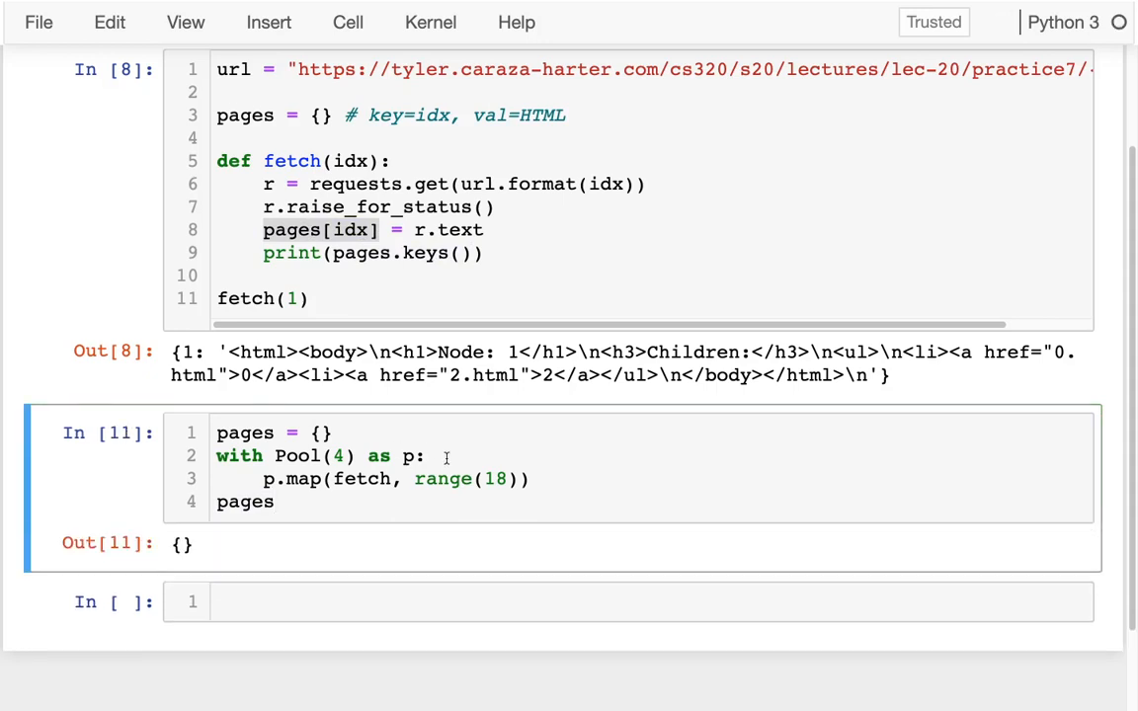
Step: Rerun fetch and the pool cell, showing each worker's growing dict_keys yet an empty pages result
left_click(415, 253)
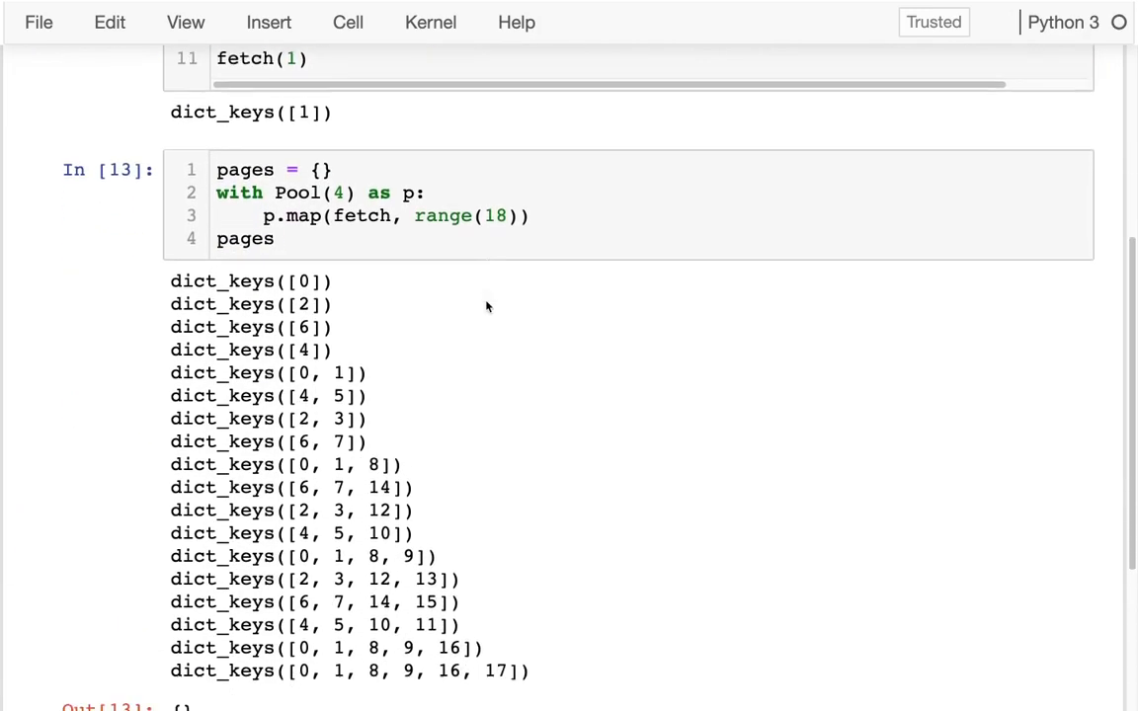
scroll("down", 3)
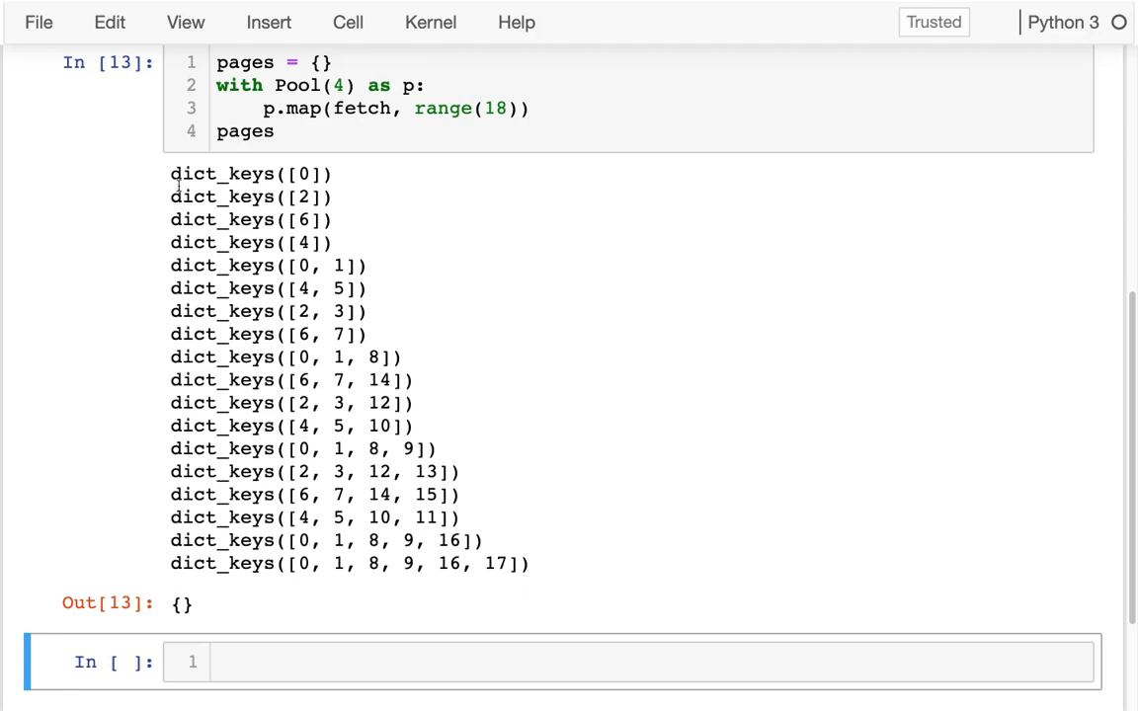
left_click_drag(170, 174, 439, 449)
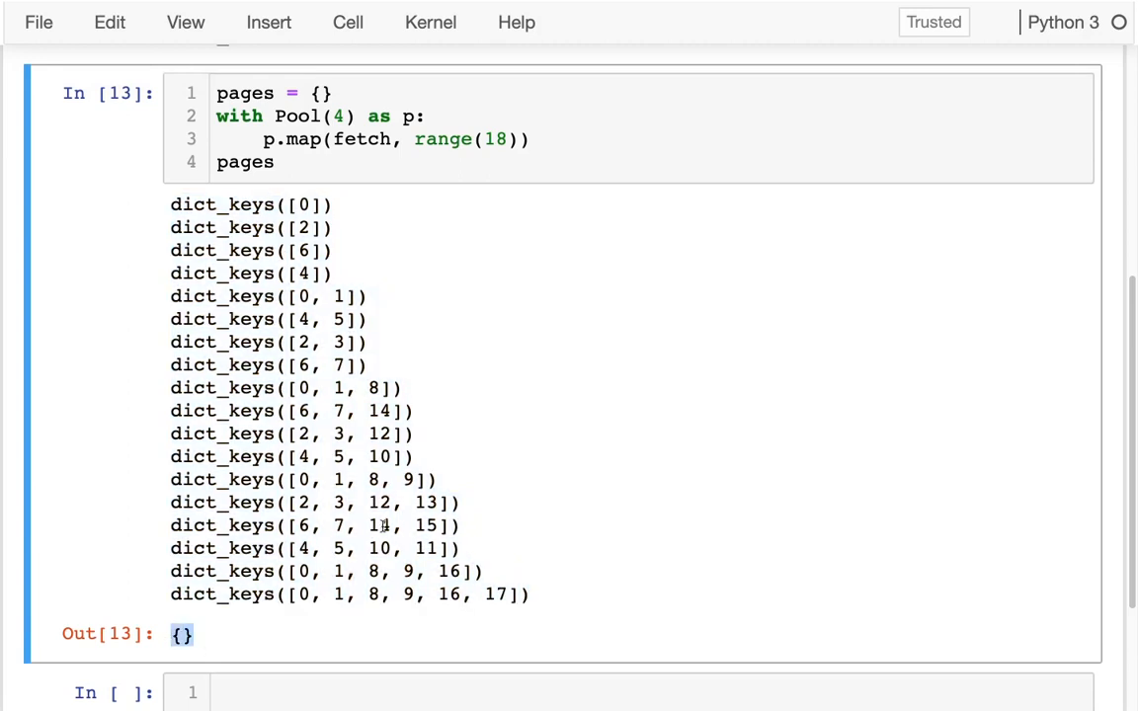
scroll("down", 3)
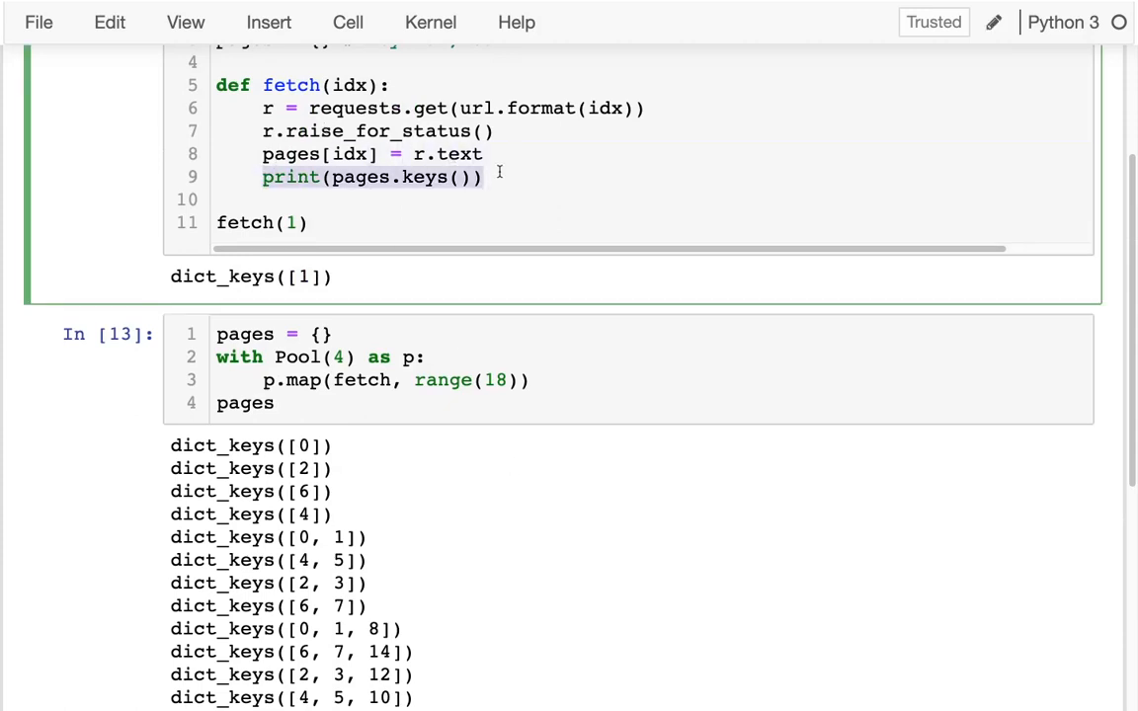
Step: Add a cell calling os.getpid() with a '# get process ID' comment, outputting 17304
scroll("up", 3)
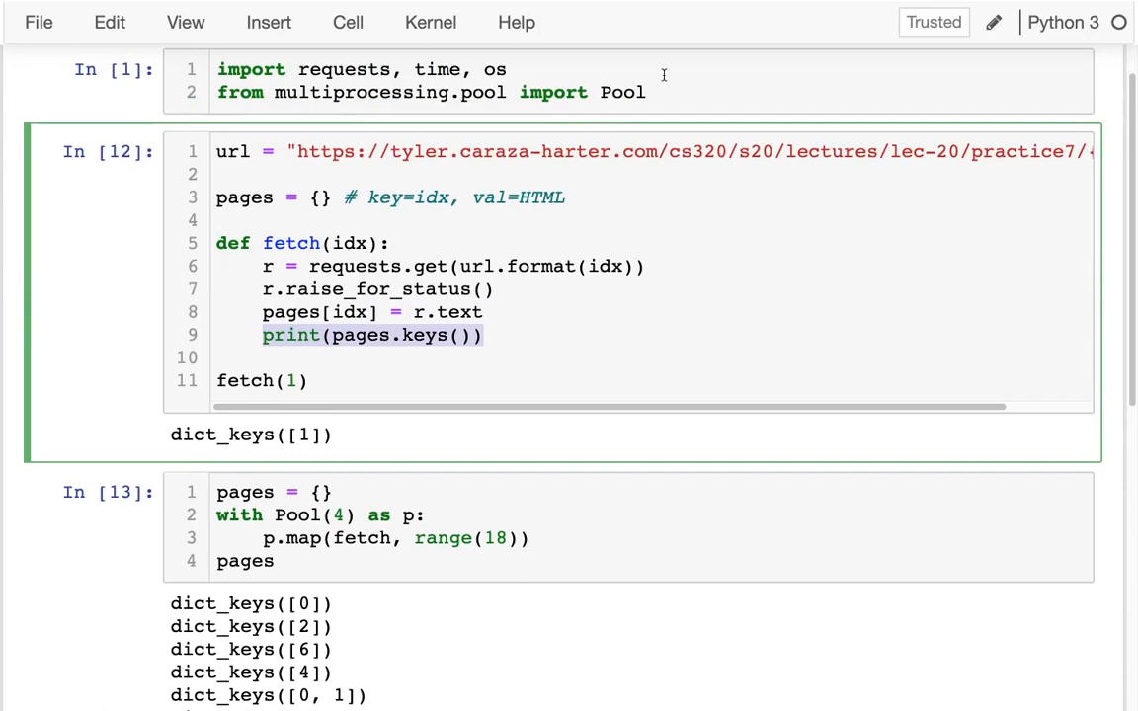
left_click(646, 93)
type("os.")
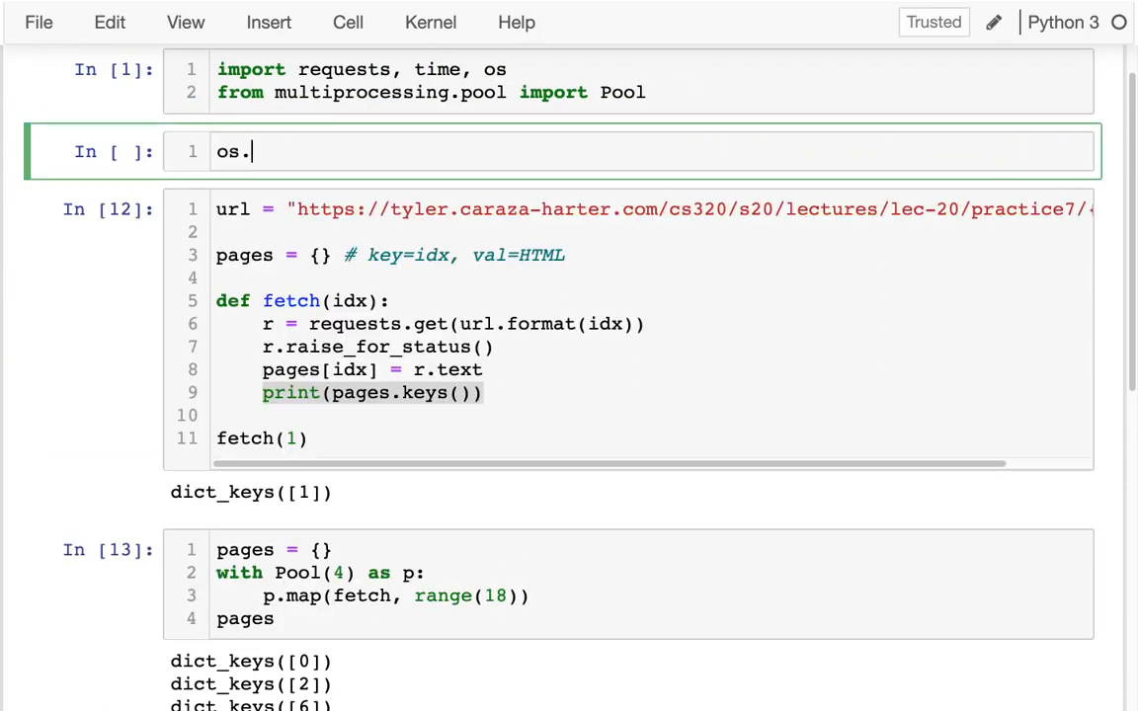
type("getpid()")
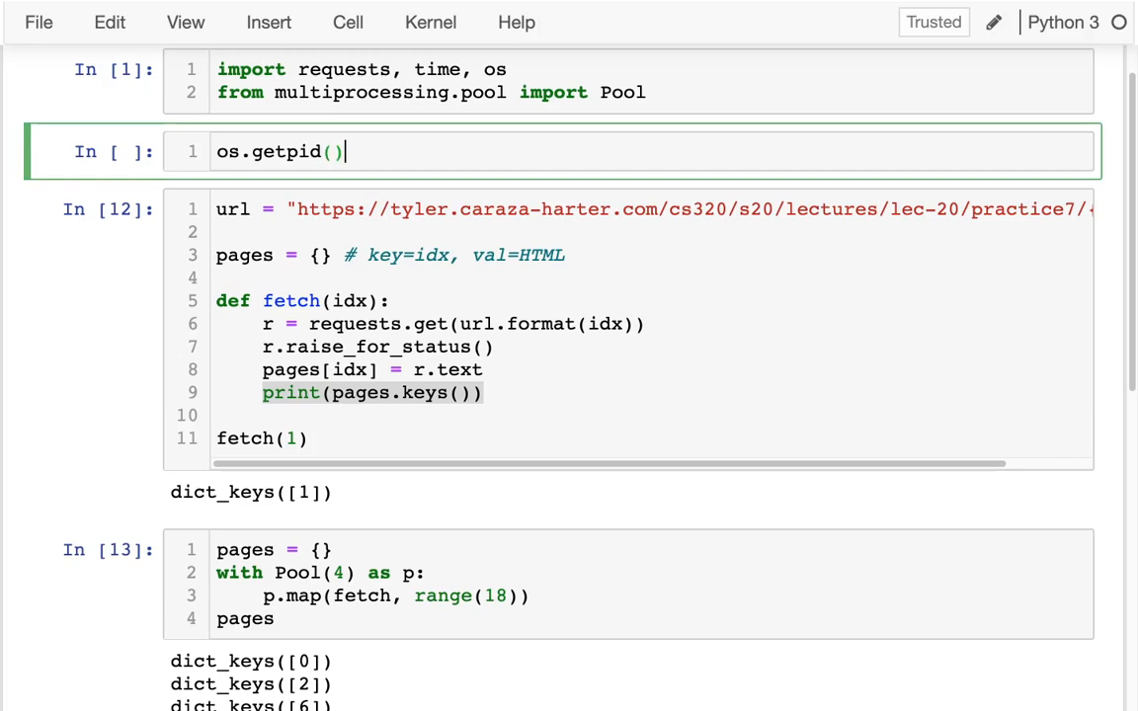
type("# get proc")
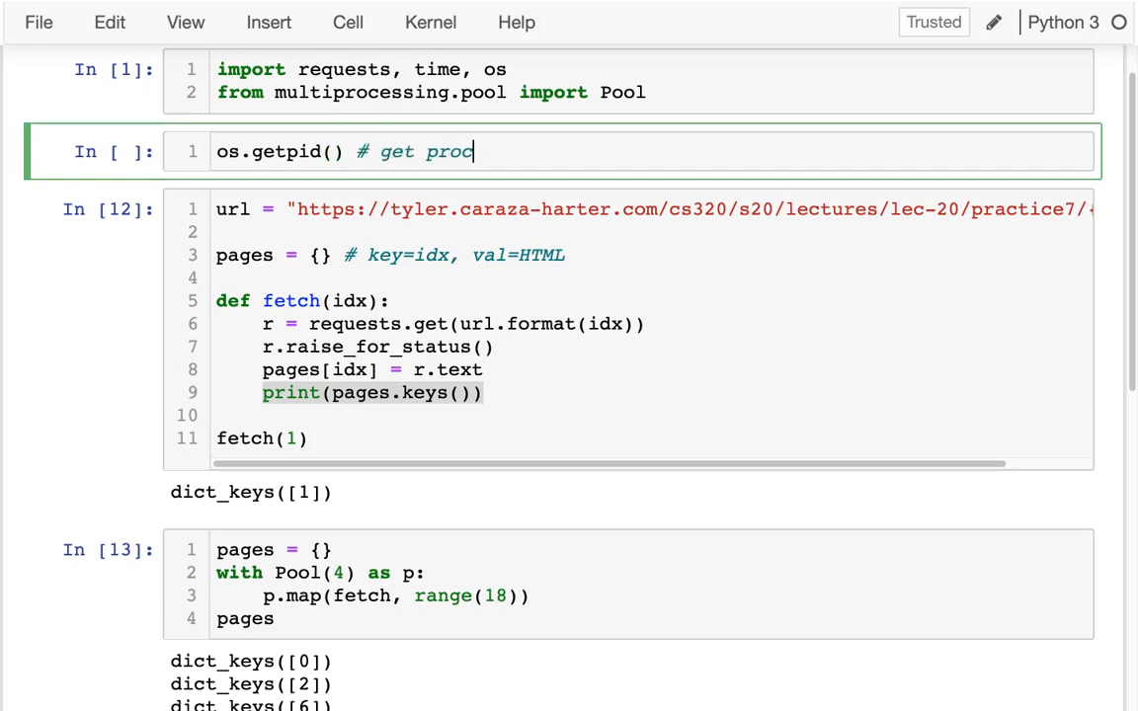
type("ess ID")
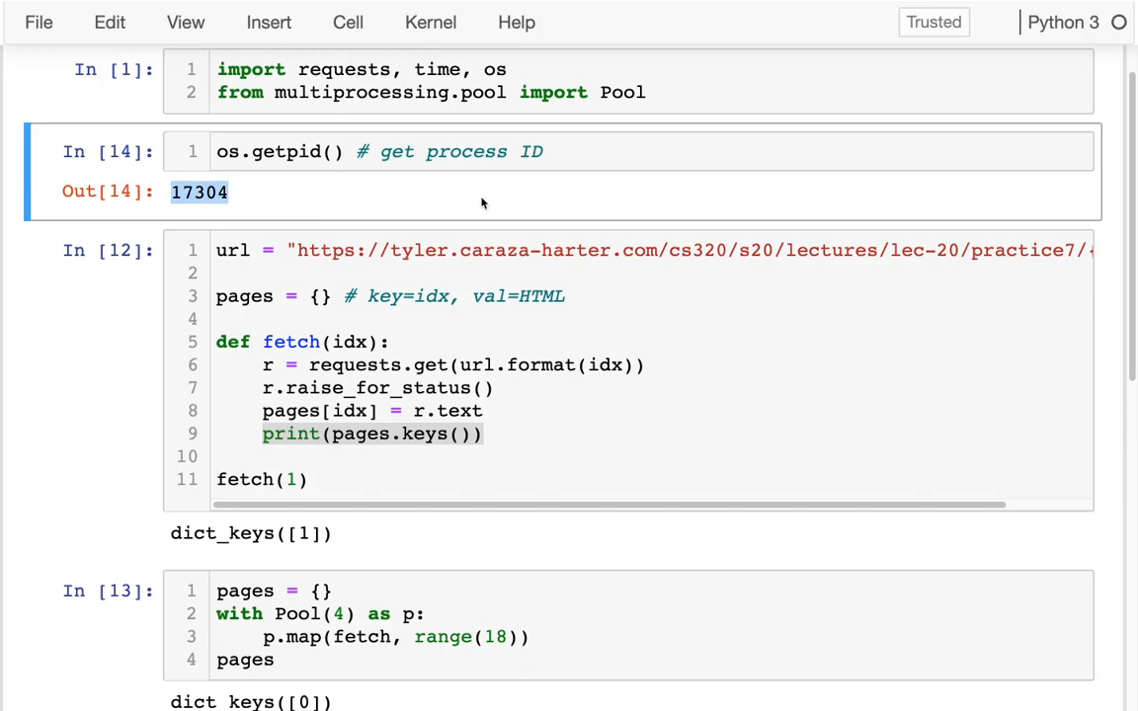
mouse_move(336, 435)
type("os.getpid(), ")
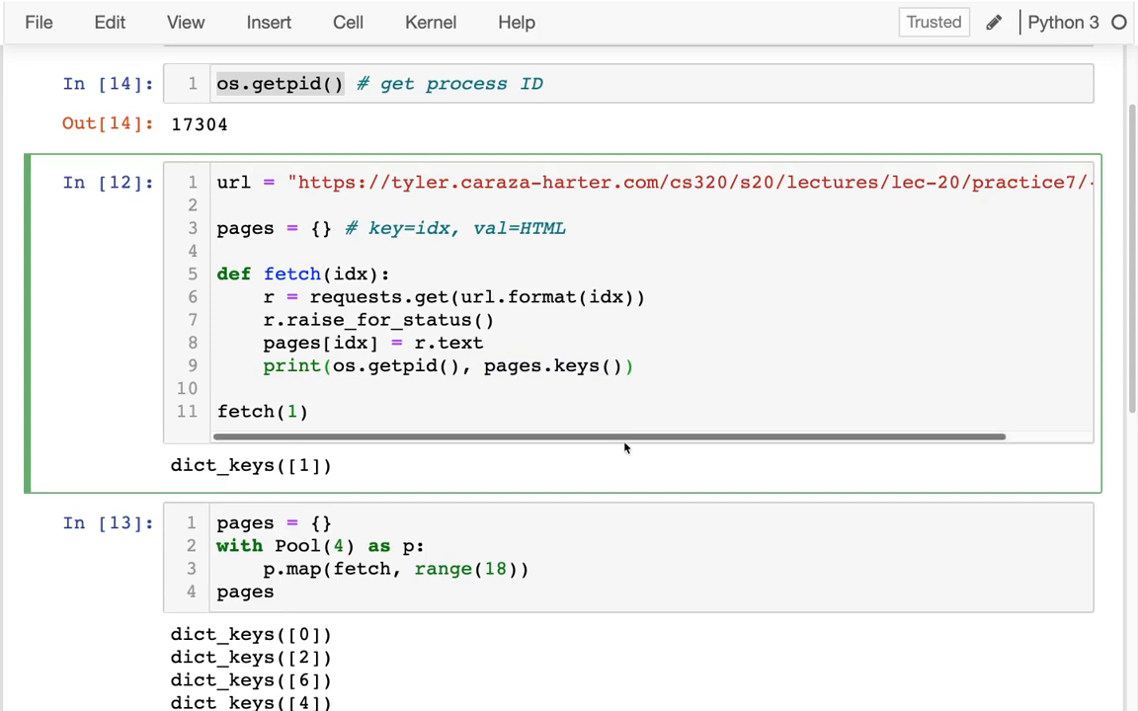
Step: Print os.getpid() with the keys so workers show IDs 17506–17509 and the main cell 17304
left_click(636, 365)
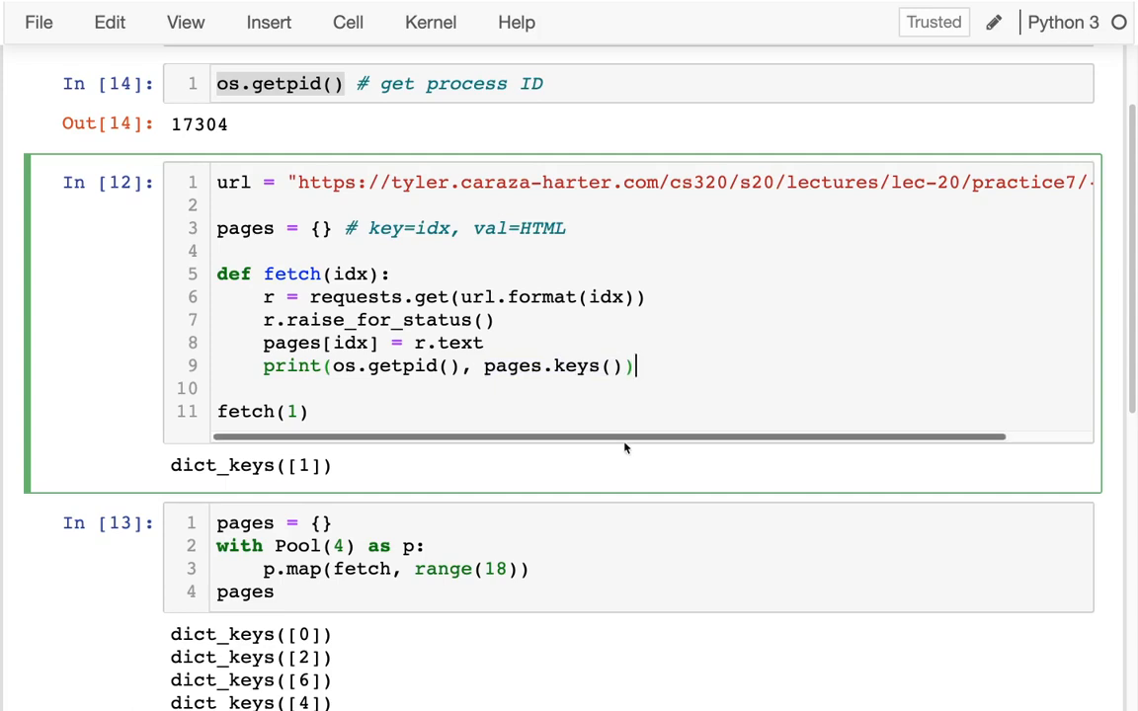
scroll("down", 3)
type("os.getpid(), ")
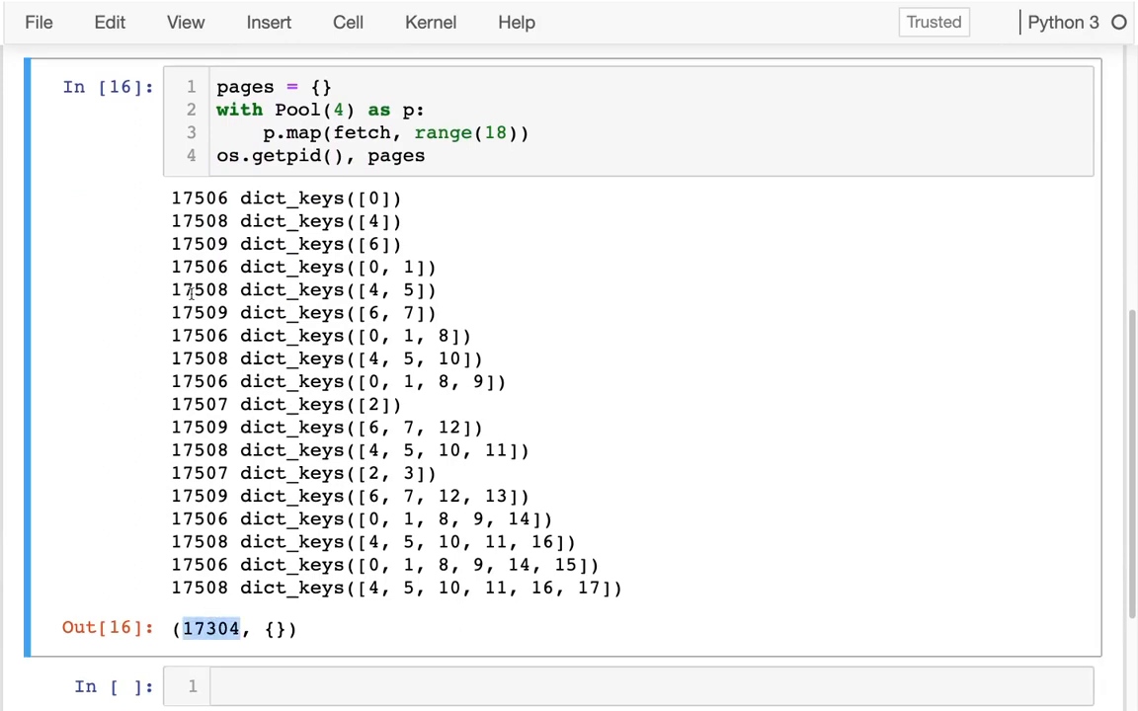
double_click(198, 198)
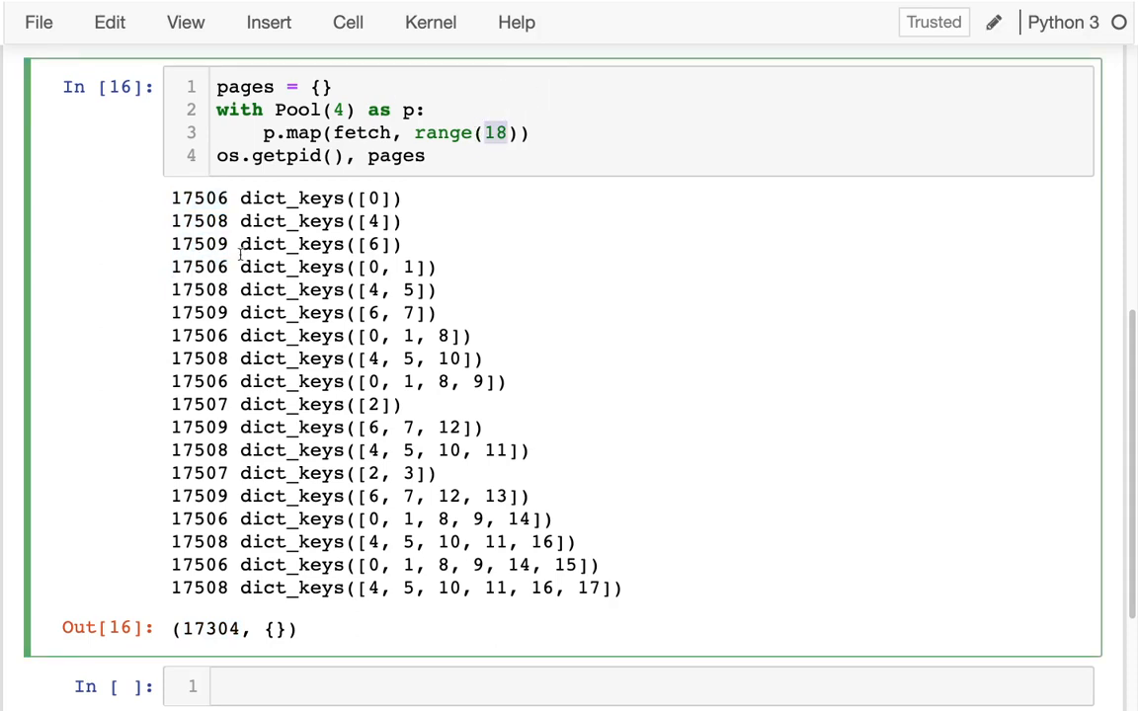
double_click(197, 288)
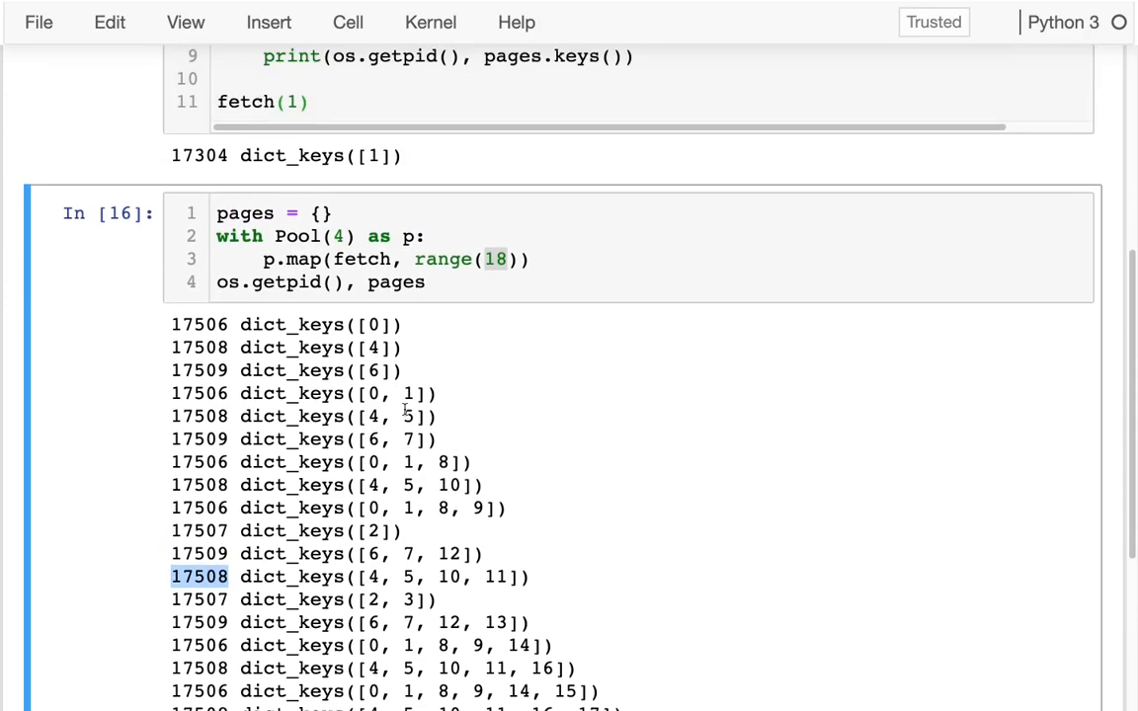
scroll("up", 3)
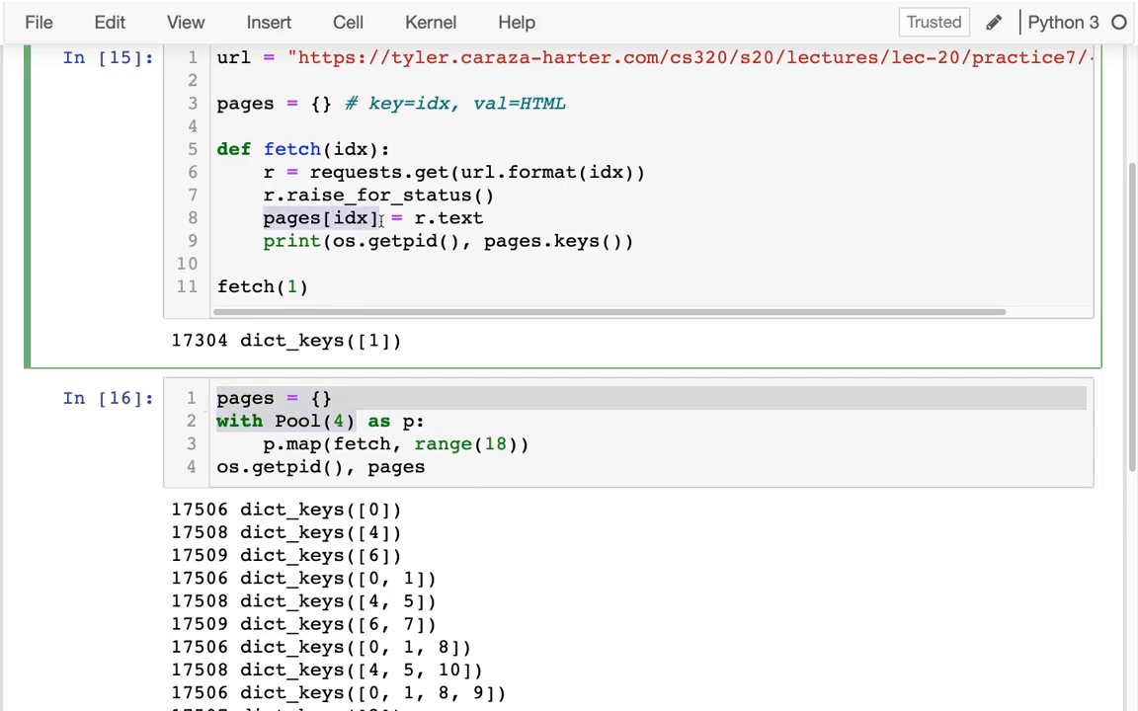
Step: Comment the pages[idx] line with '# add to the pages dict, for this process!'
type("# add")
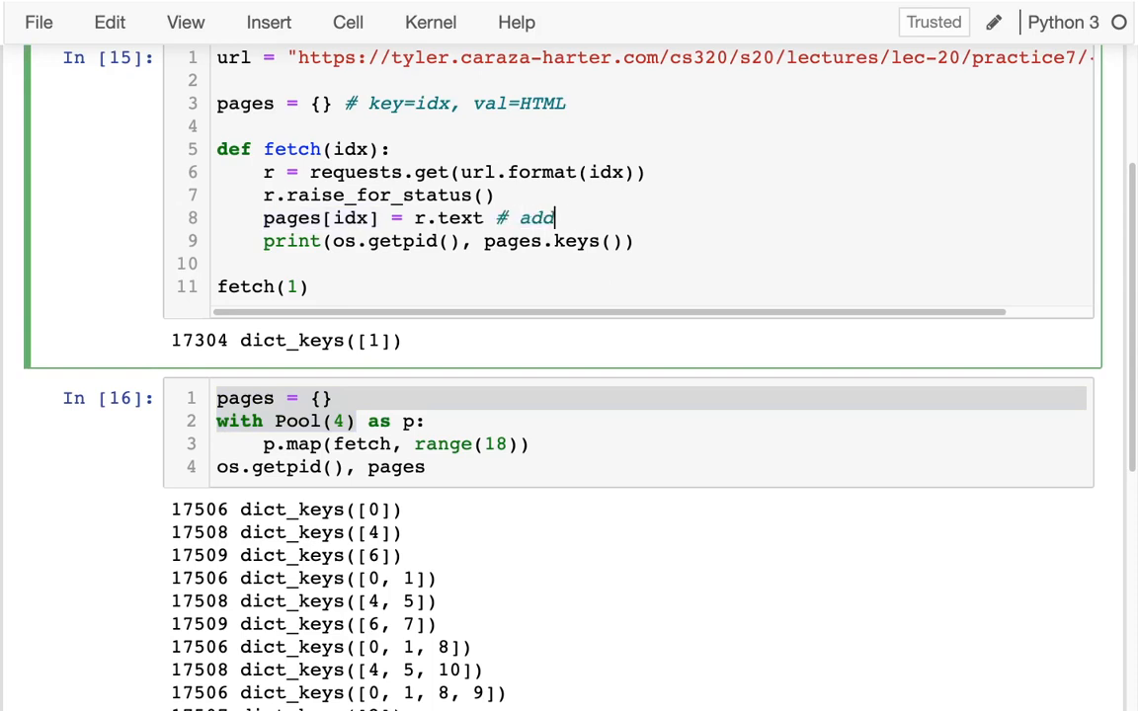
type("to dict")
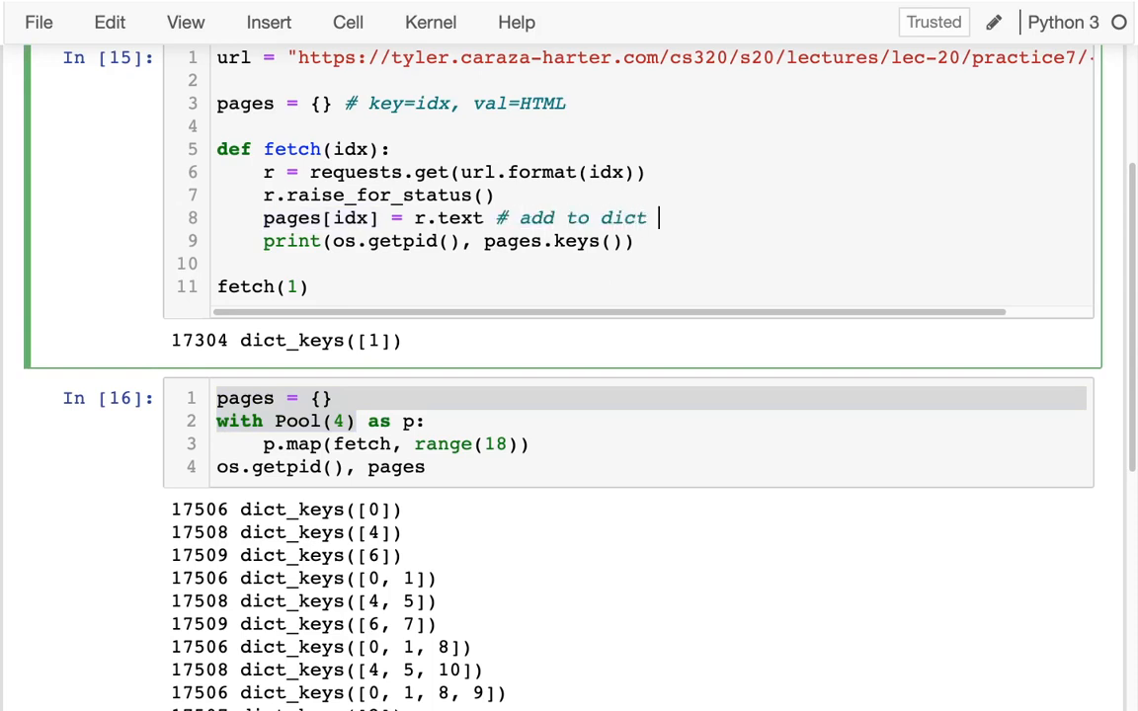
key("backspace")
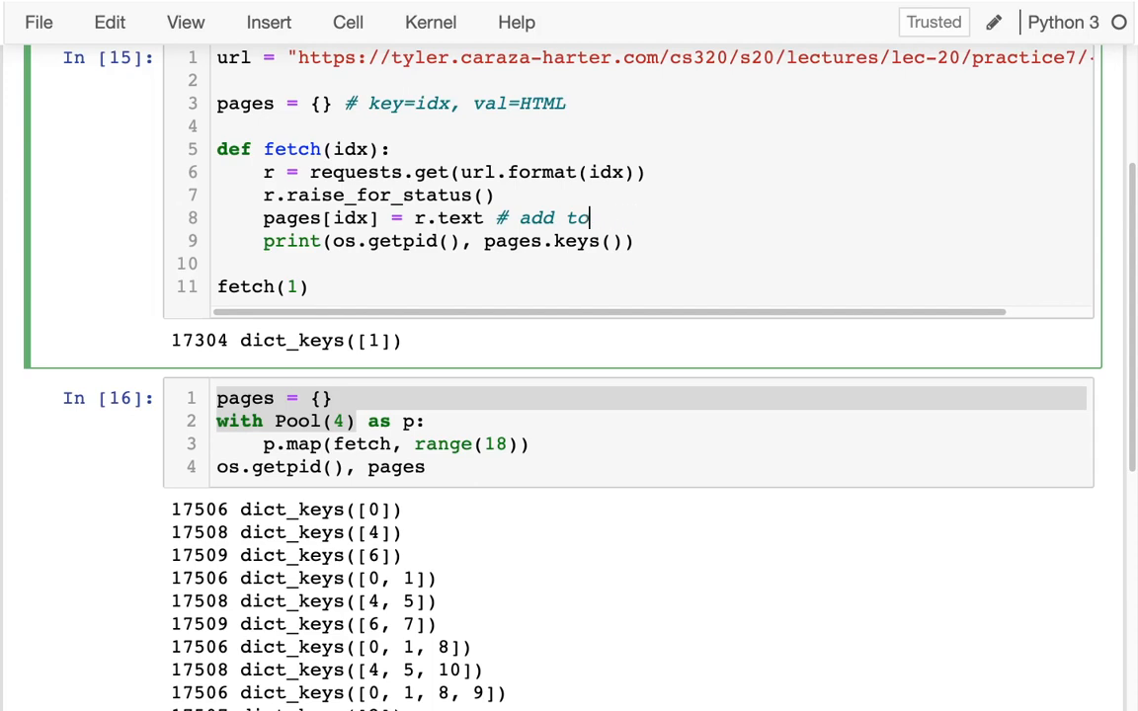
type("the pages dict, f")
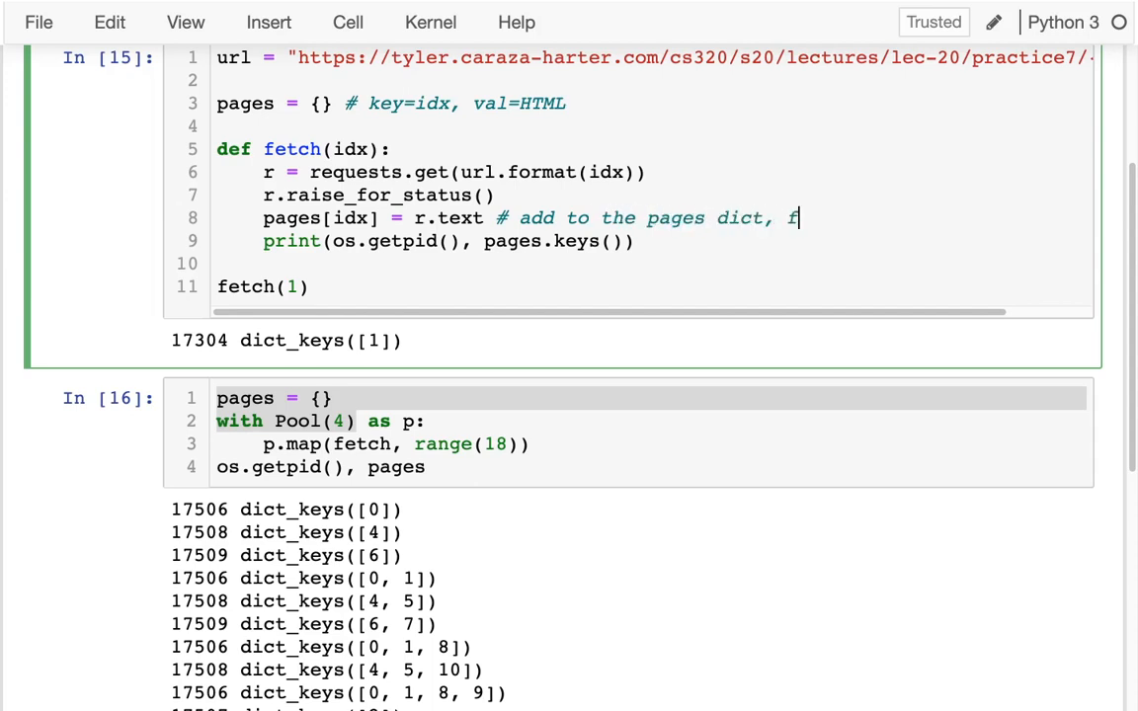
type("or this process!")
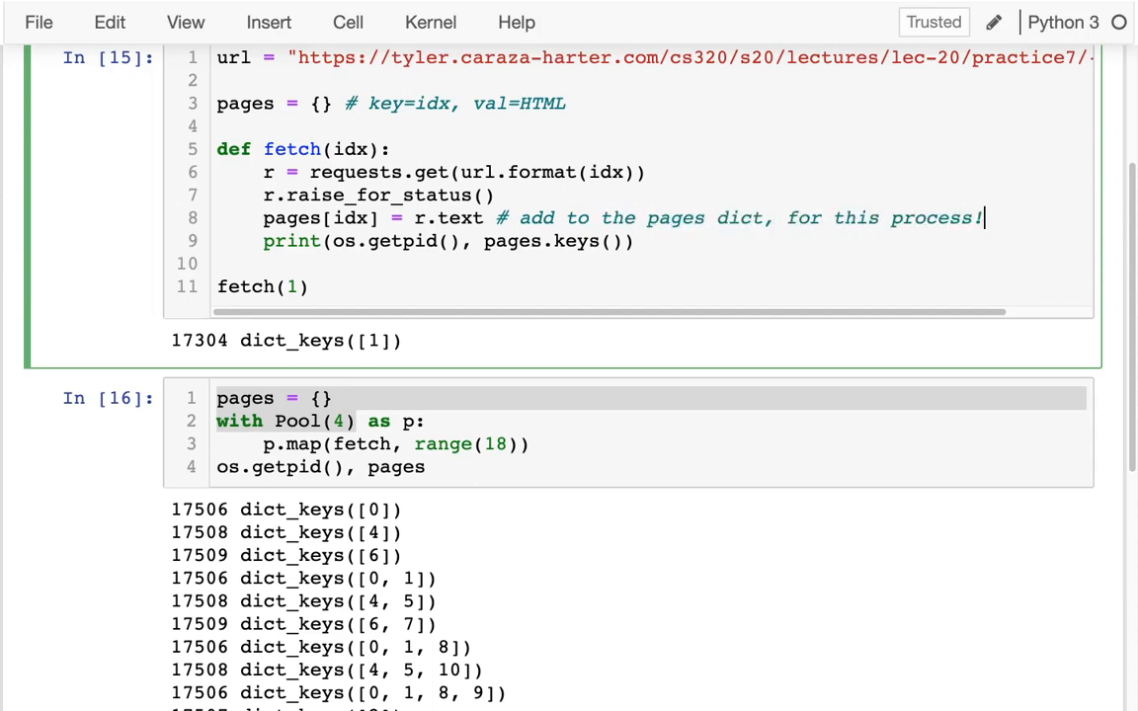
double_click(245, 103)
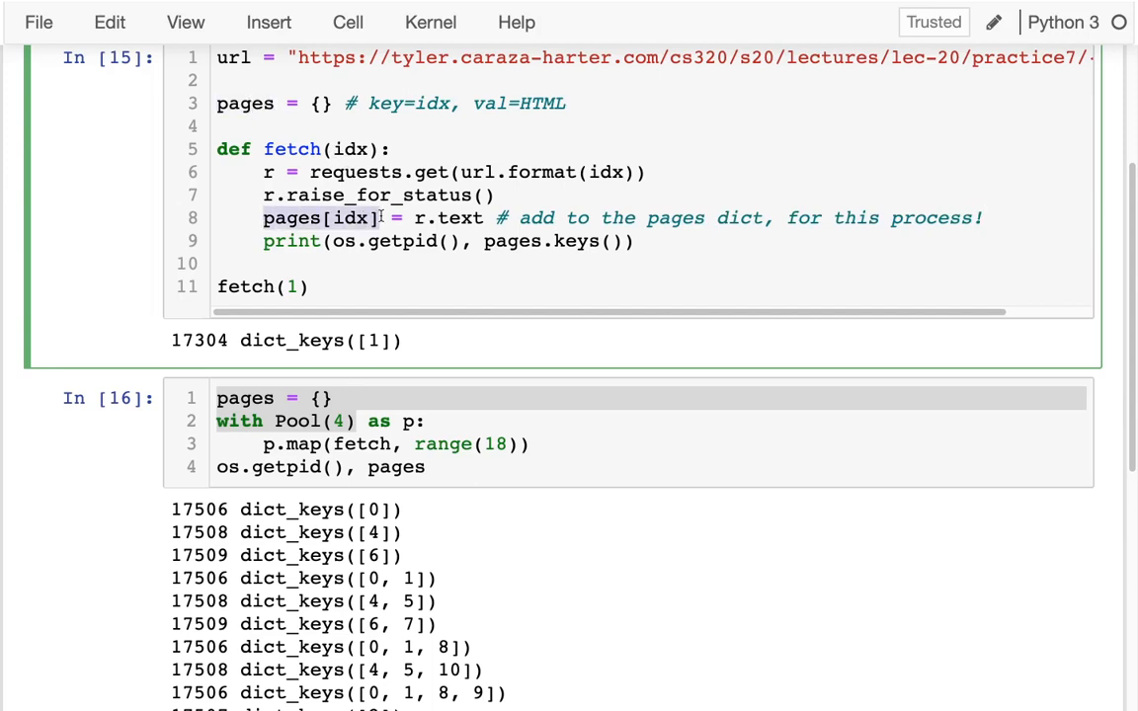
mouse_move(357, 438)
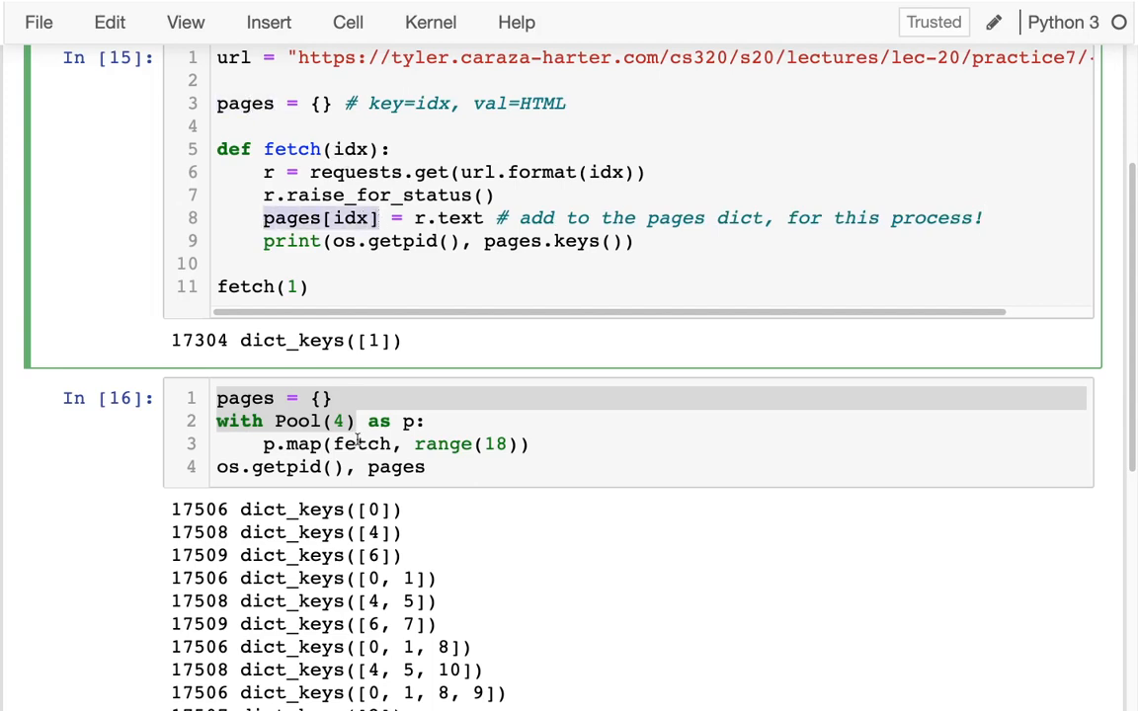
Step: Review the pool cell's output: each worker's dict_keys with PIDs and the main process's empty pages dict
scroll("down", 3)
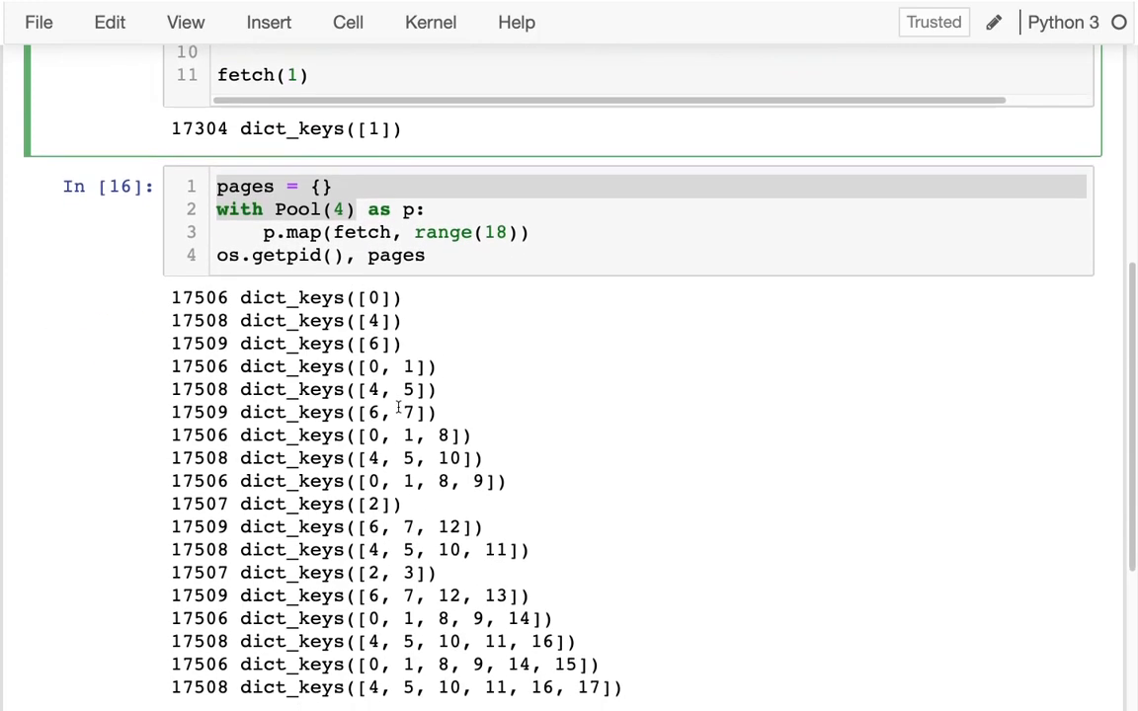
scroll("down", 3)
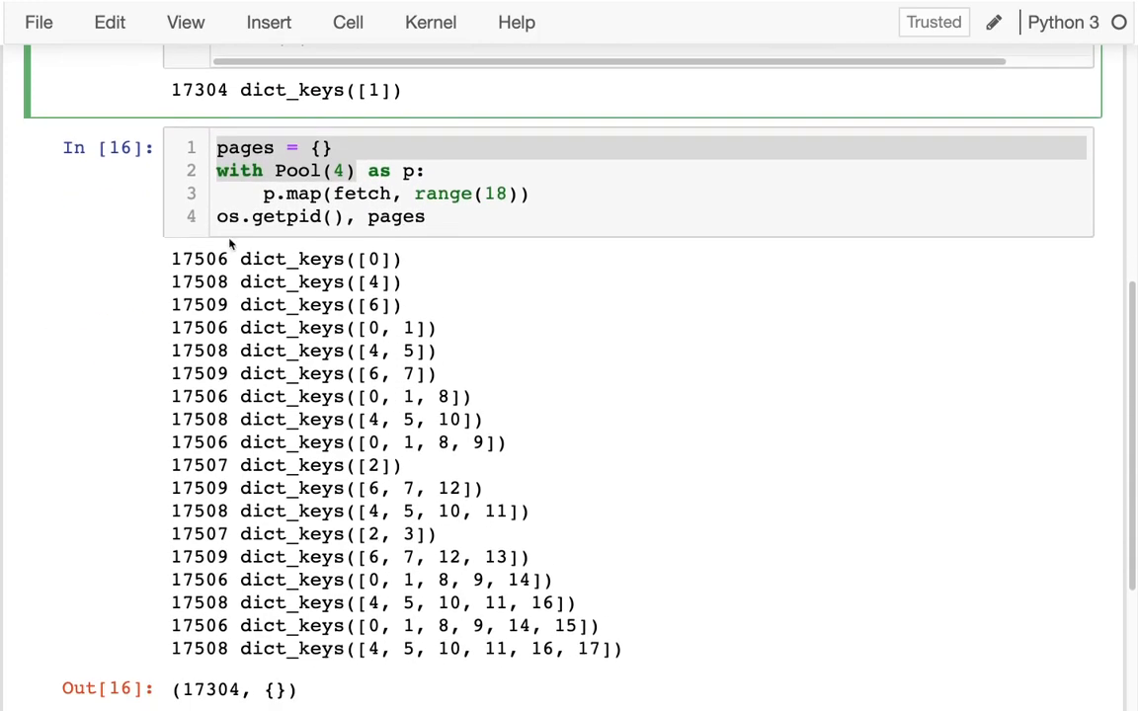
double_click(198, 259)
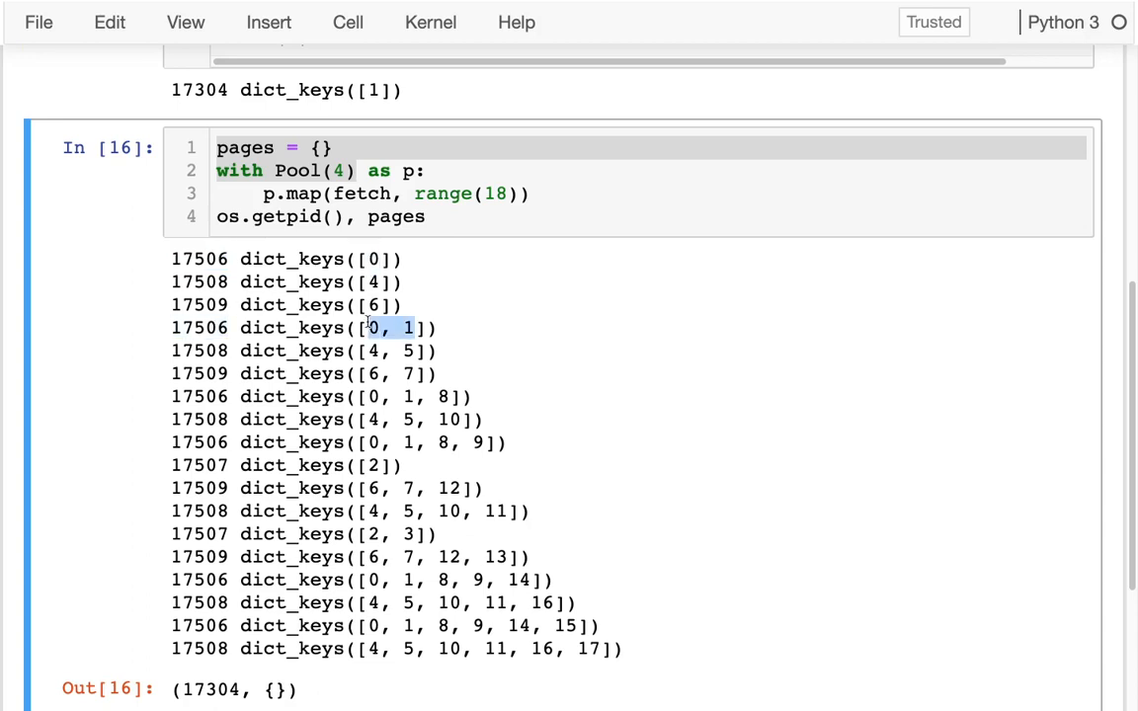
double_click(197, 395)
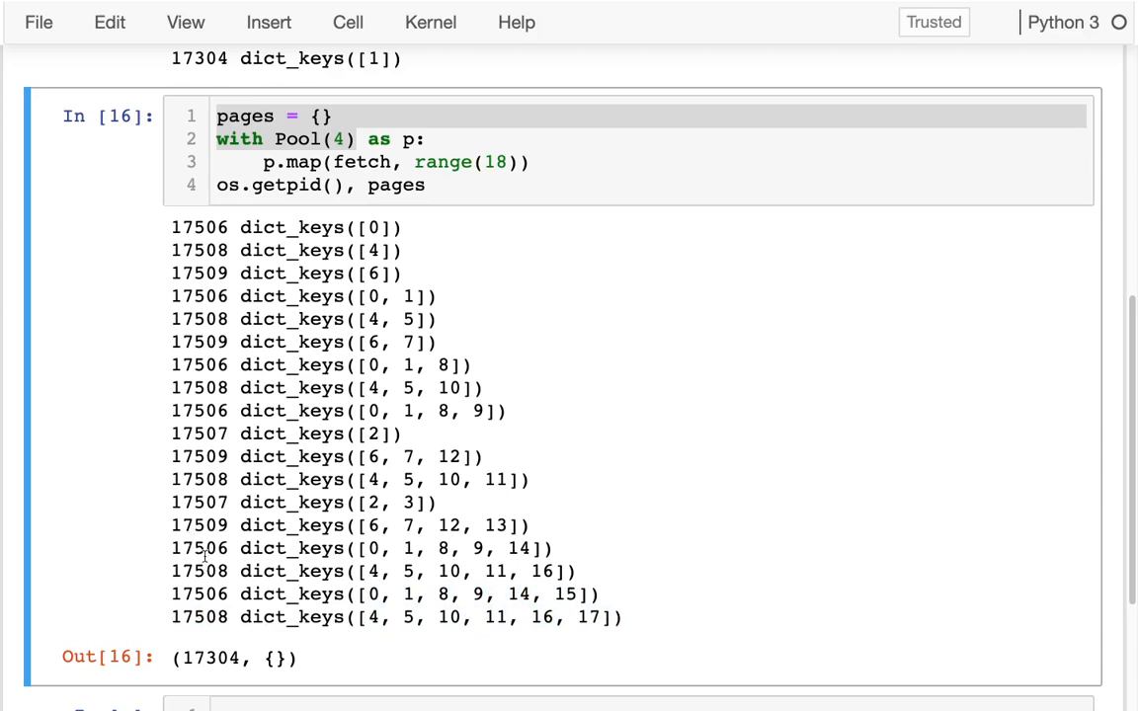
double_click(197, 549)
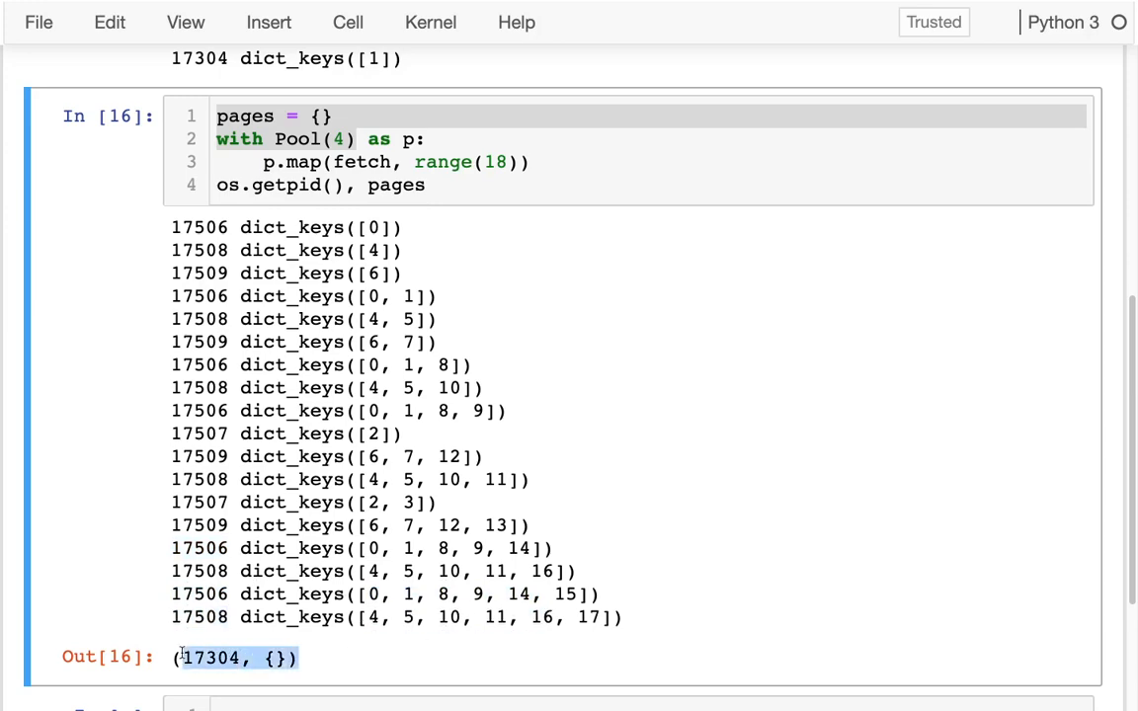
scroll("up", 3)
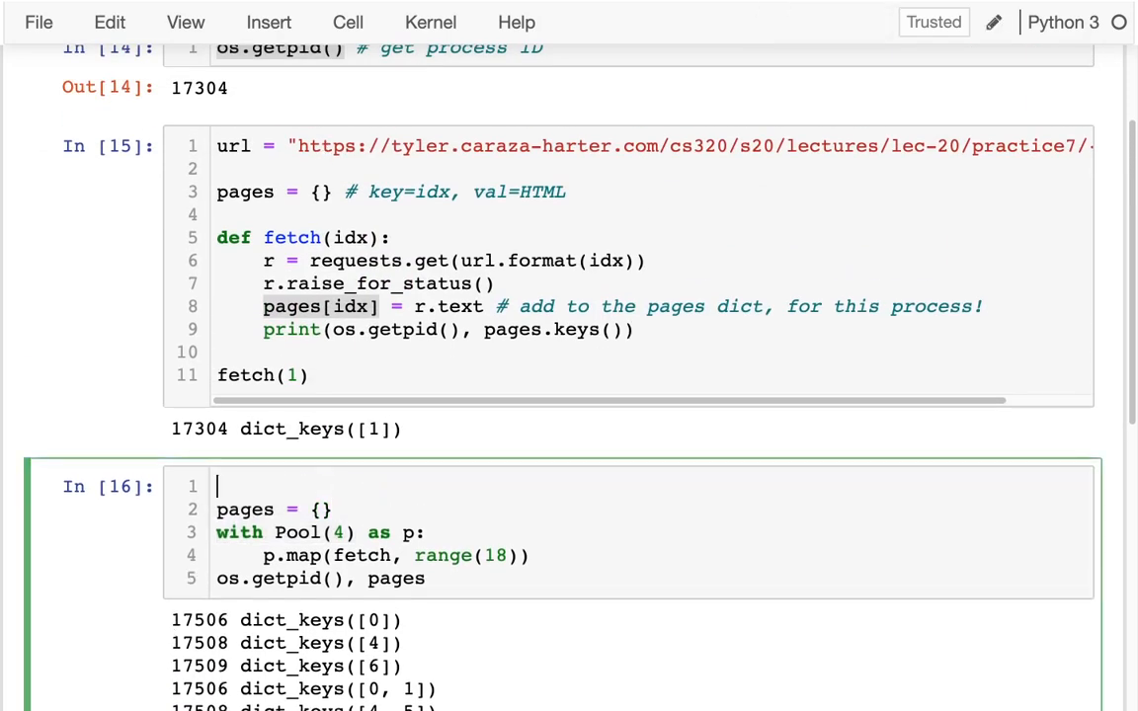
Step: Write the comment '# with processes, avoid global variables!!! They're not shared between processes.'
type("@")
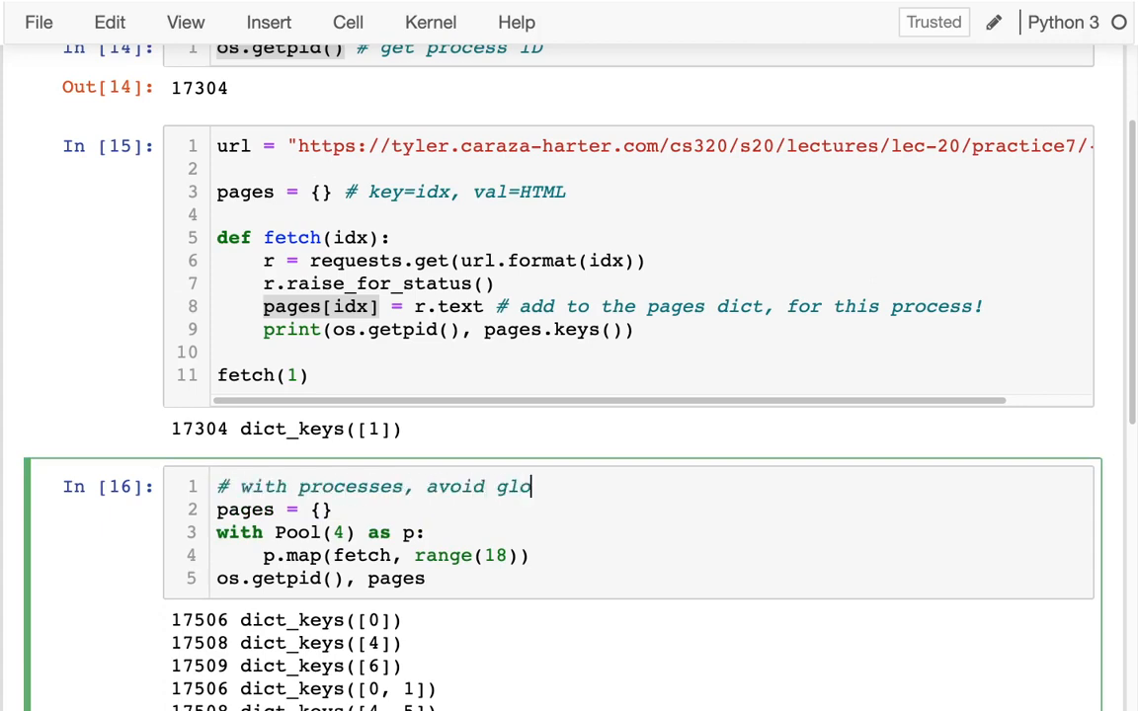
type("bal variables!")
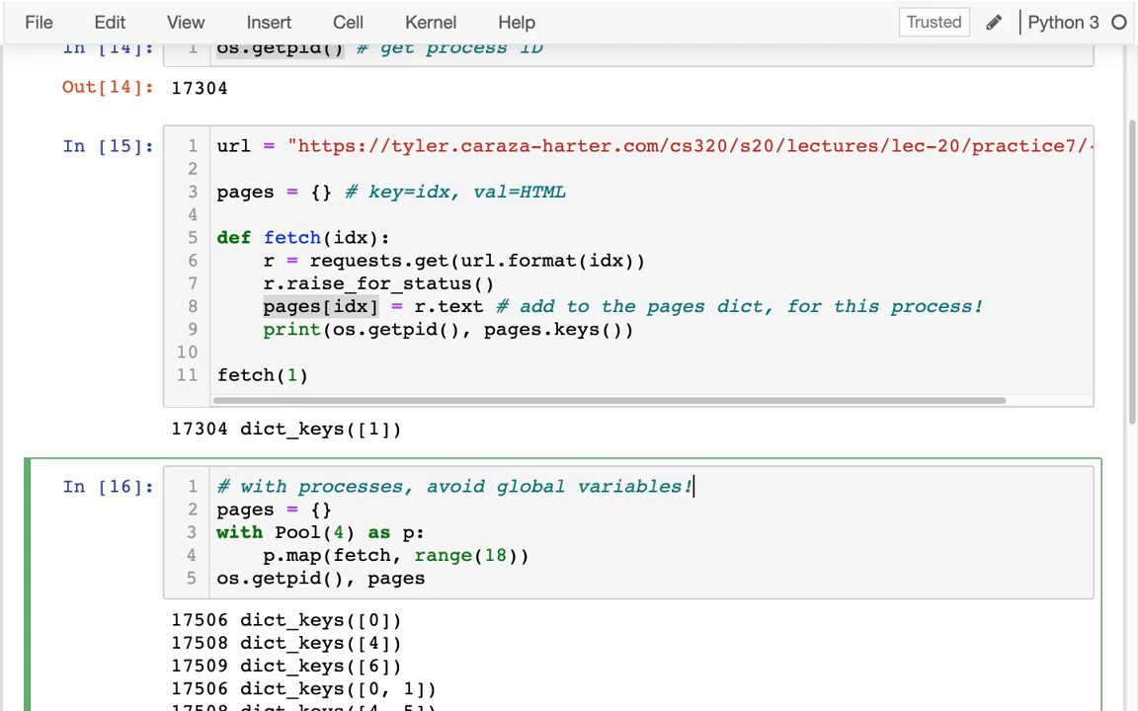
type("!! The'")
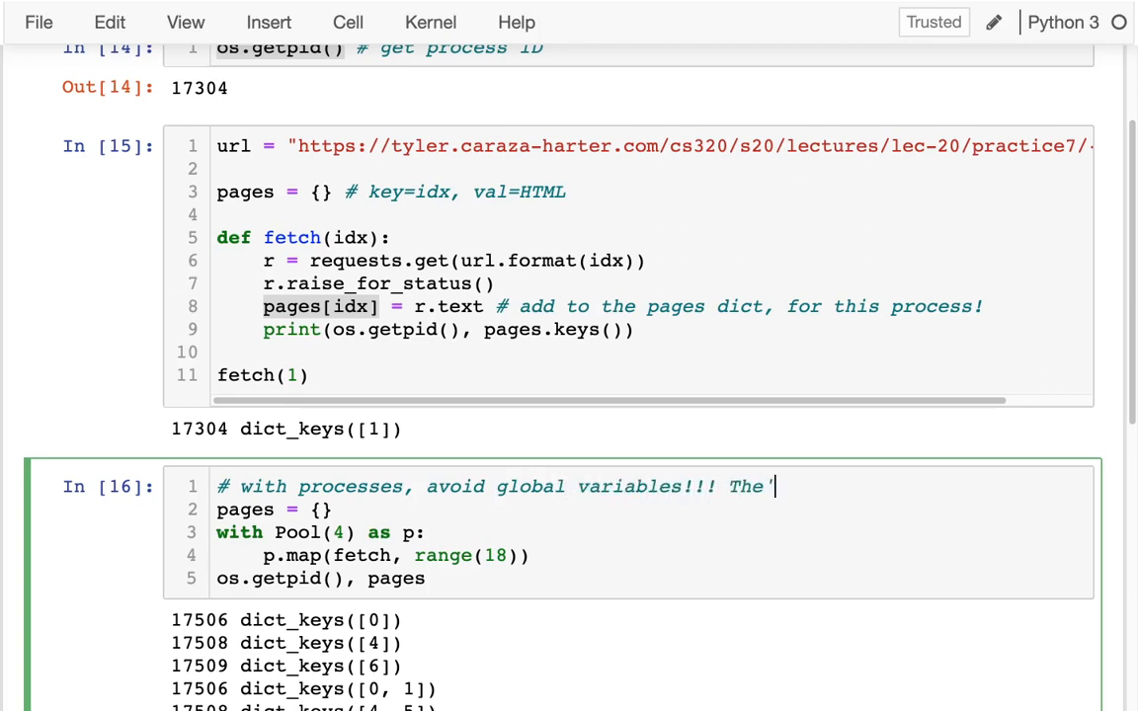
type("y're")
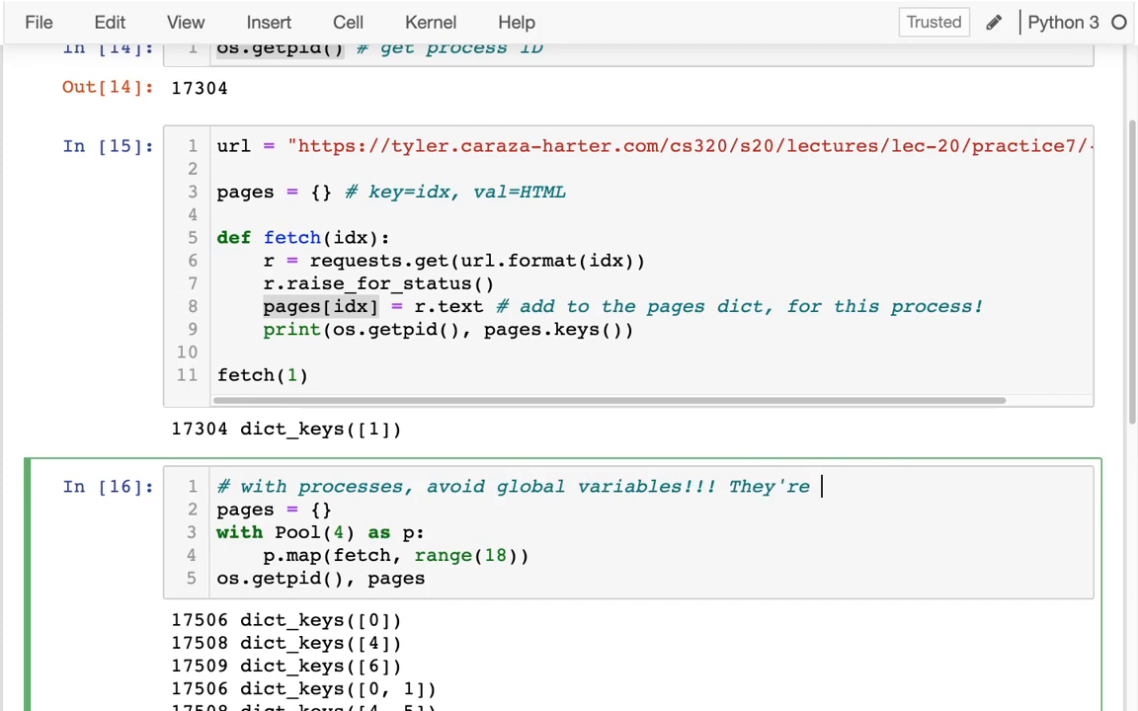
type("not s")
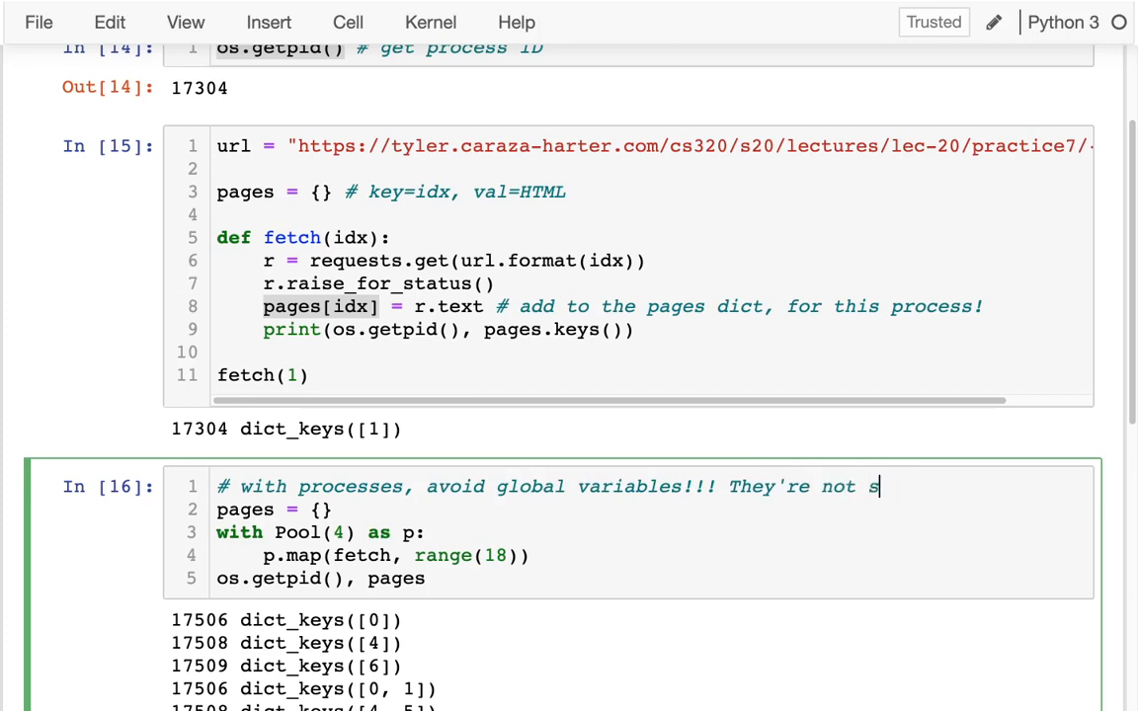
type("hared between processes.")
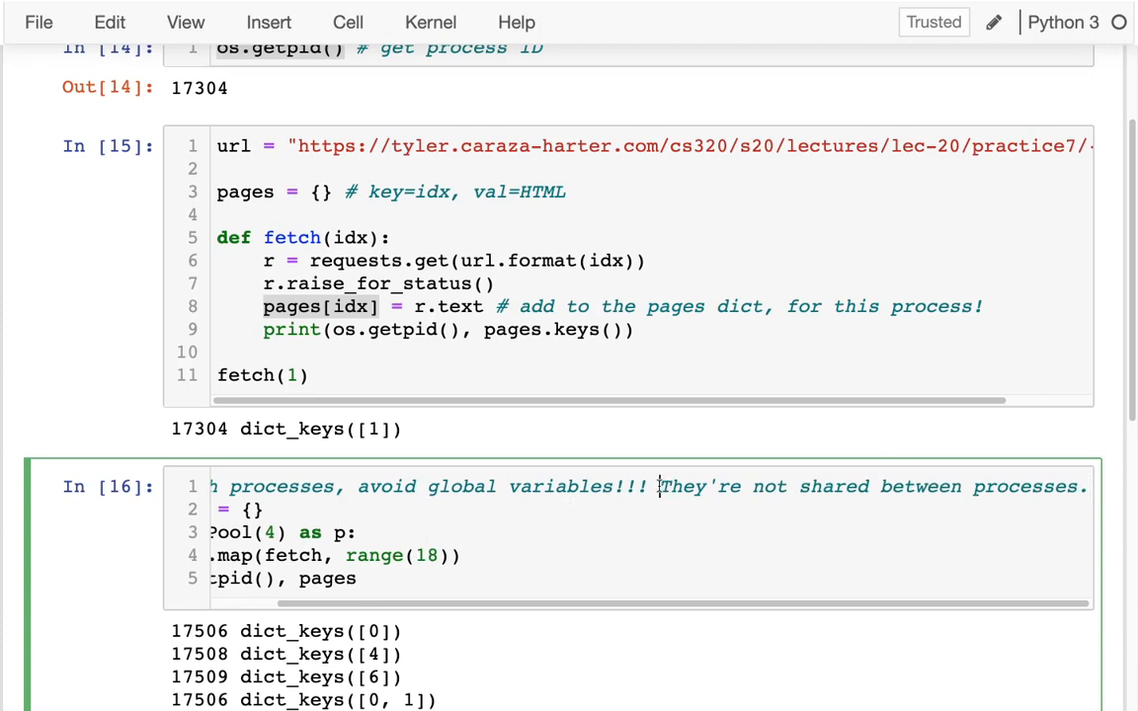
scroll("left", 3)
type("# ")
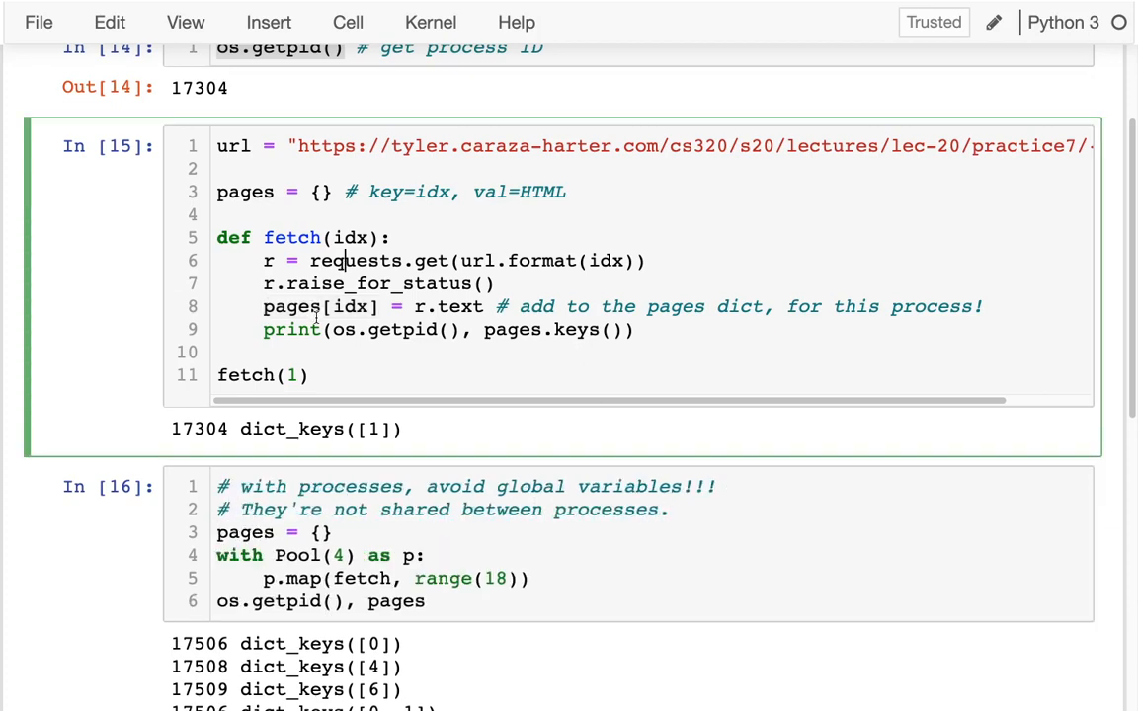
scroll("down", 3)
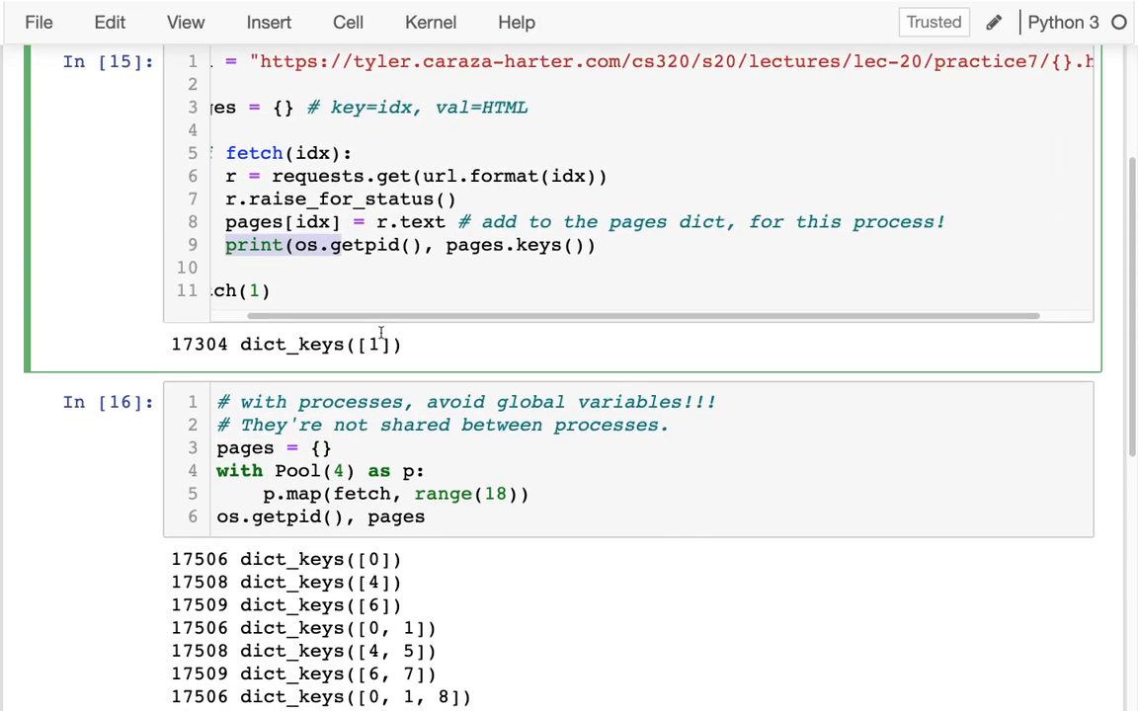